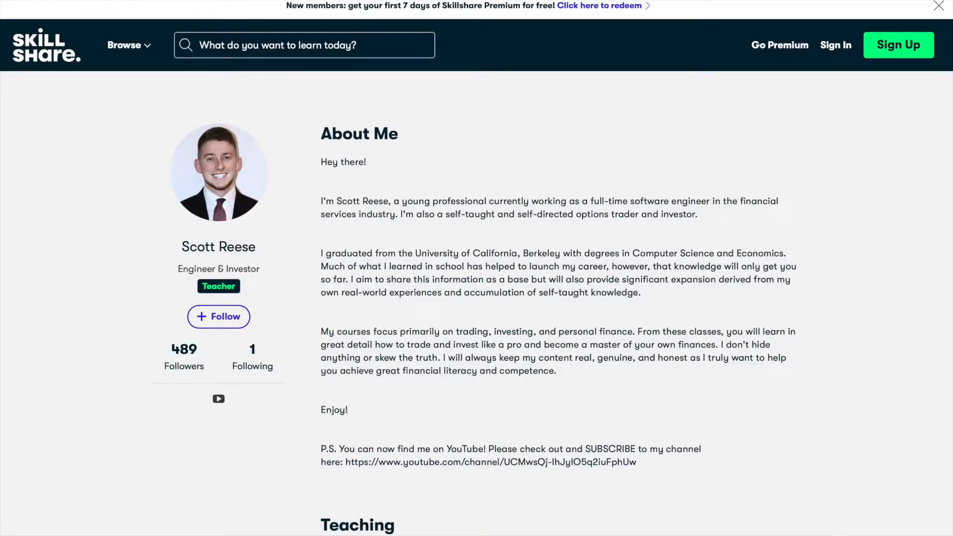
- Scroll down the JWN option chain to reach the 18 JUN 21 expiration's strikes
{"action": "scroll", "scroll_direction": "down", "scroll_amount": 3}
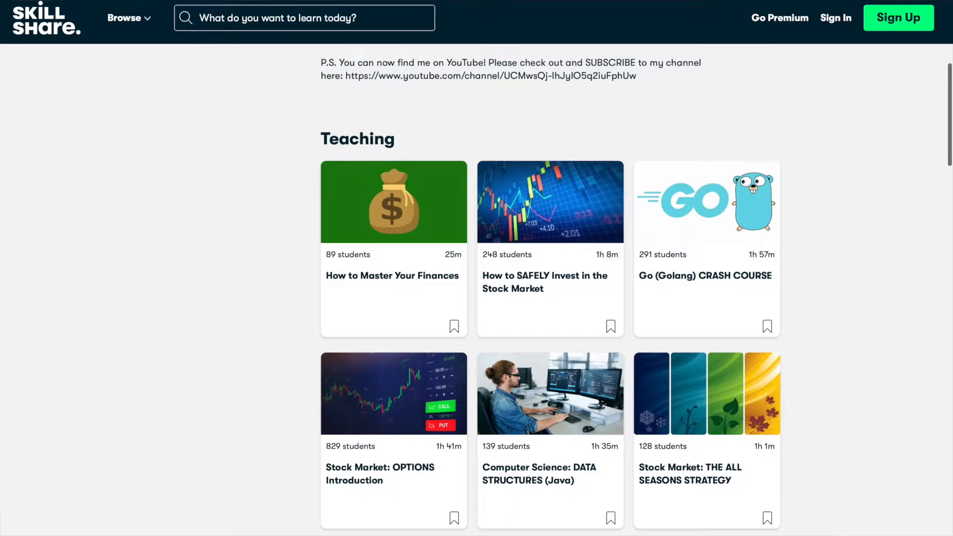
{"action": "scroll", "scroll_direction": "down", "scroll_amount": 3}
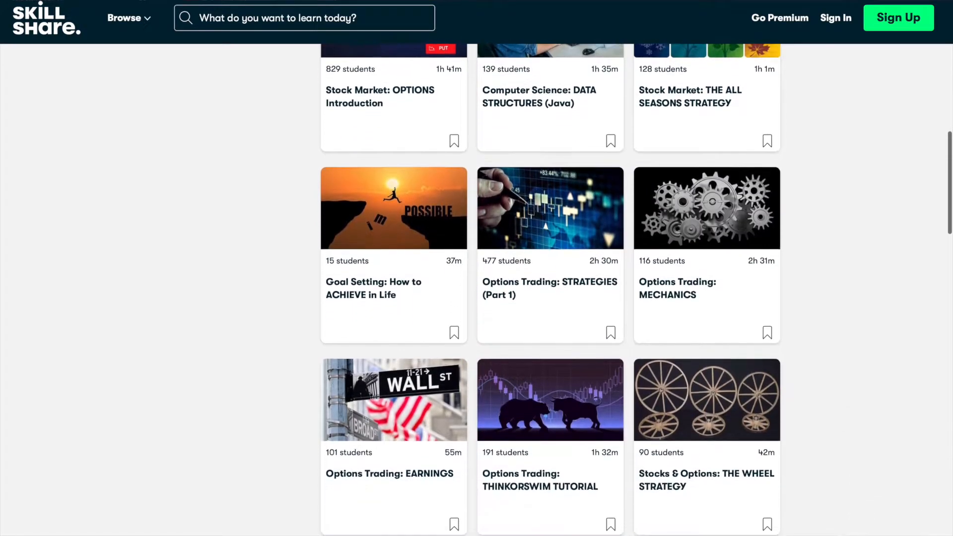
{"action": "scroll", "scroll_direction": "down", "scroll_amount": 3}
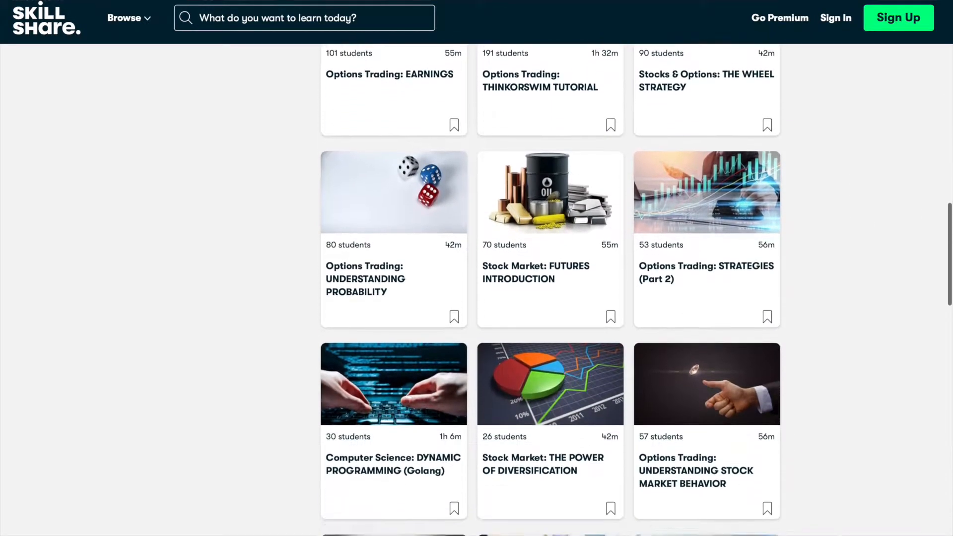
{"action": "scroll", "scroll_direction": "down", "scroll_amount": 3}
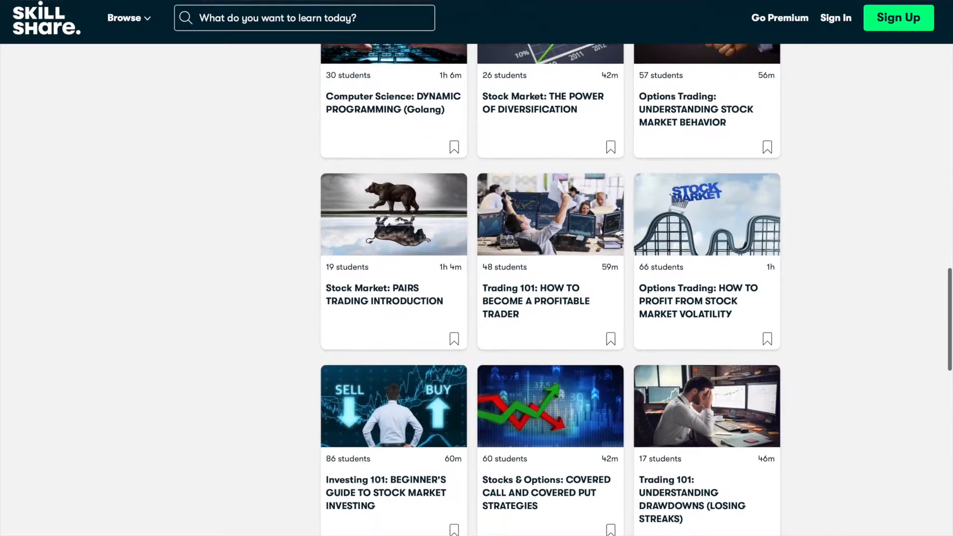
{"action": "scroll", "scroll_direction": "down", "scroll_amount": 3}
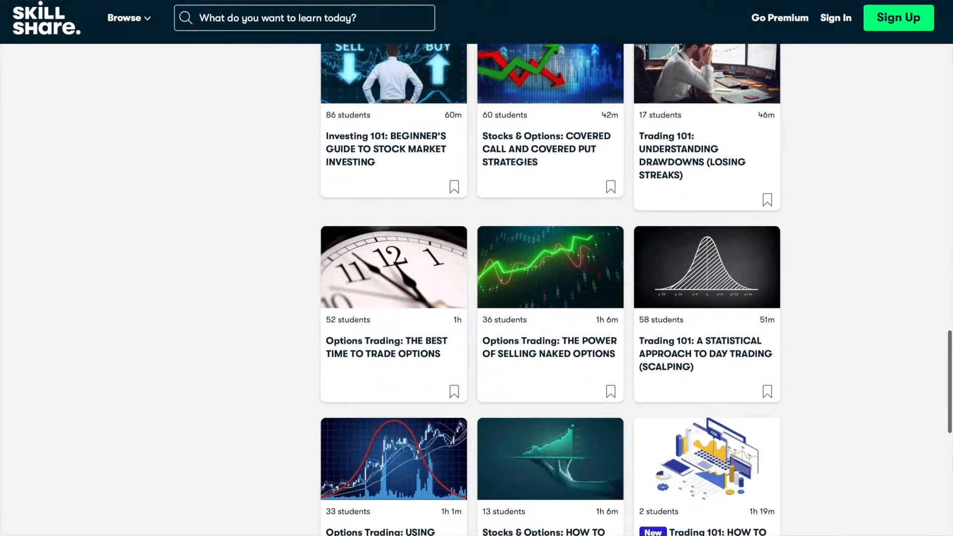
{"action": "scroll", "scroll_direction": "down", "scroll_amount": 3}
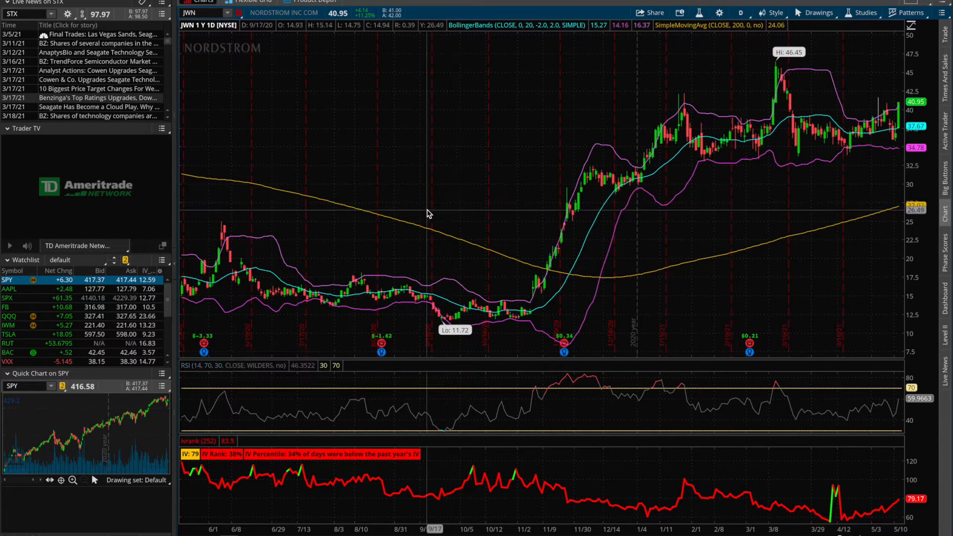
{"action": "mouse_move", "coordinate": [475, 223]}
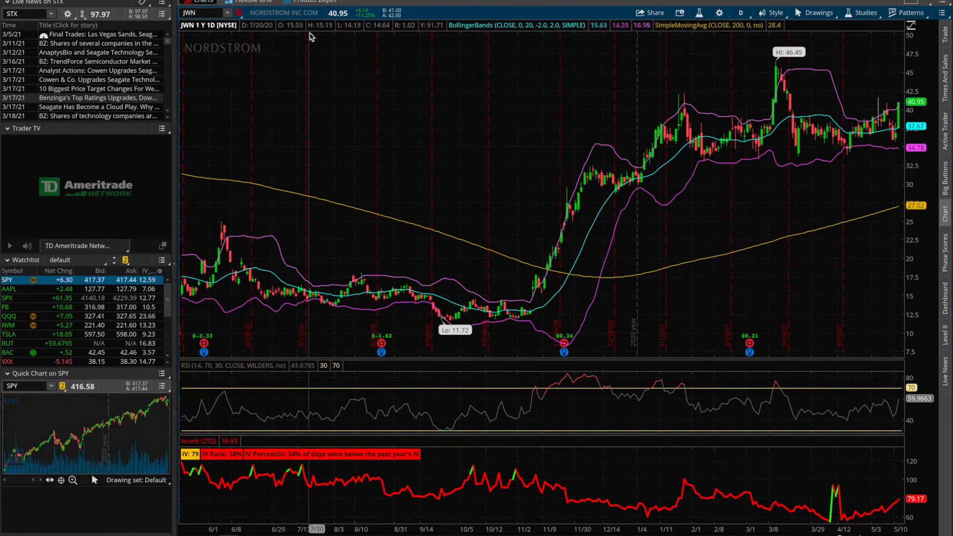
{"action": "mouse_move", "coordinate": [371, 91]}
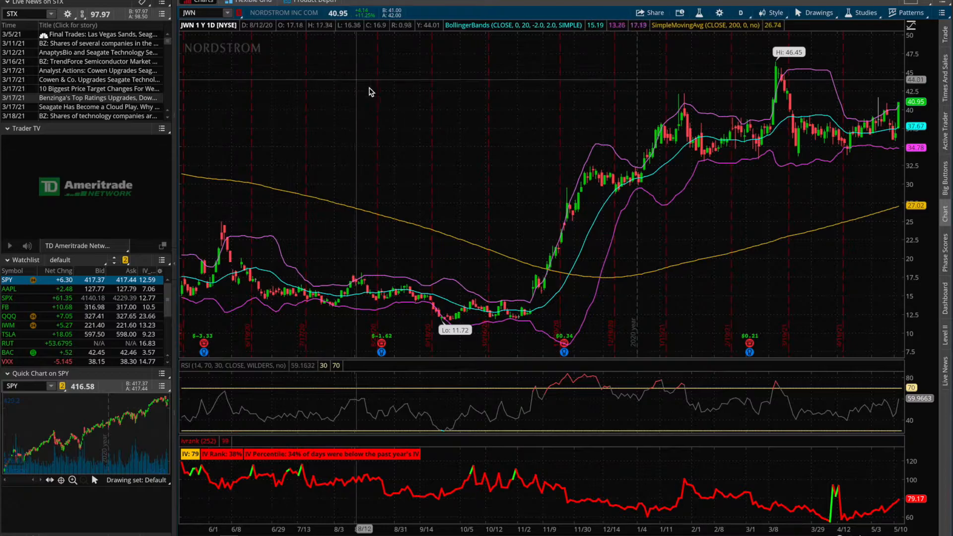
{"action": "mouse_move", "coordinate": [345, 141]}
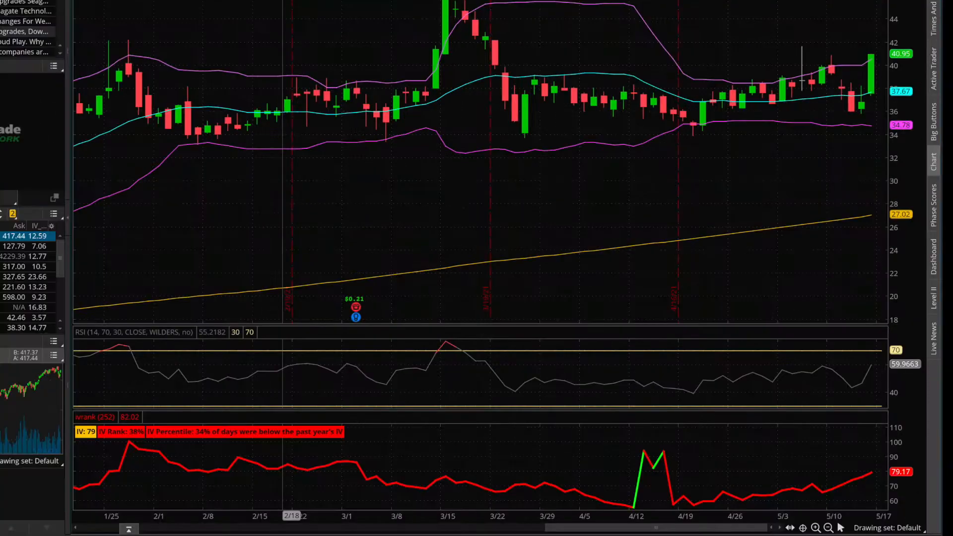
{"action": "mouse_move", "coordinate": [719, 403]}
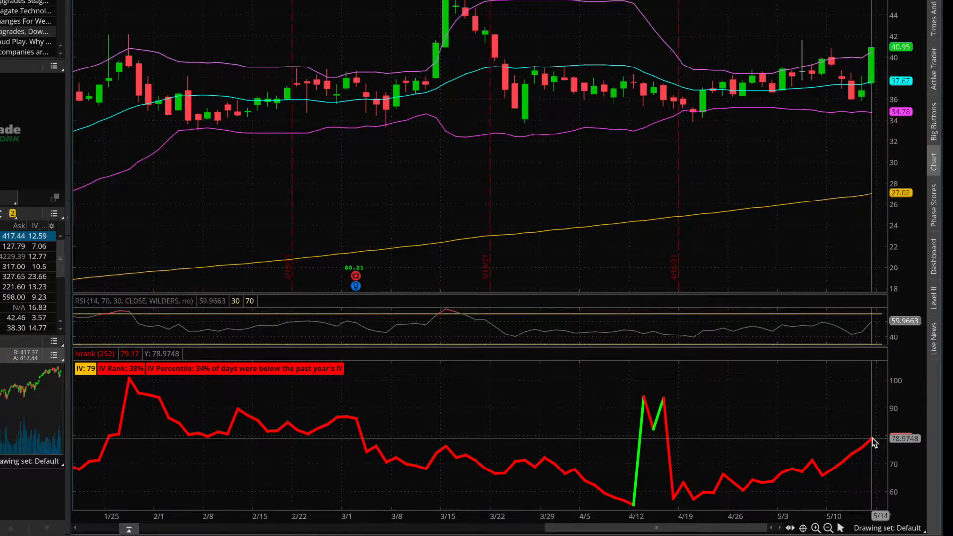
{"action": "mouse_move", "coordinate": [852, 468]}
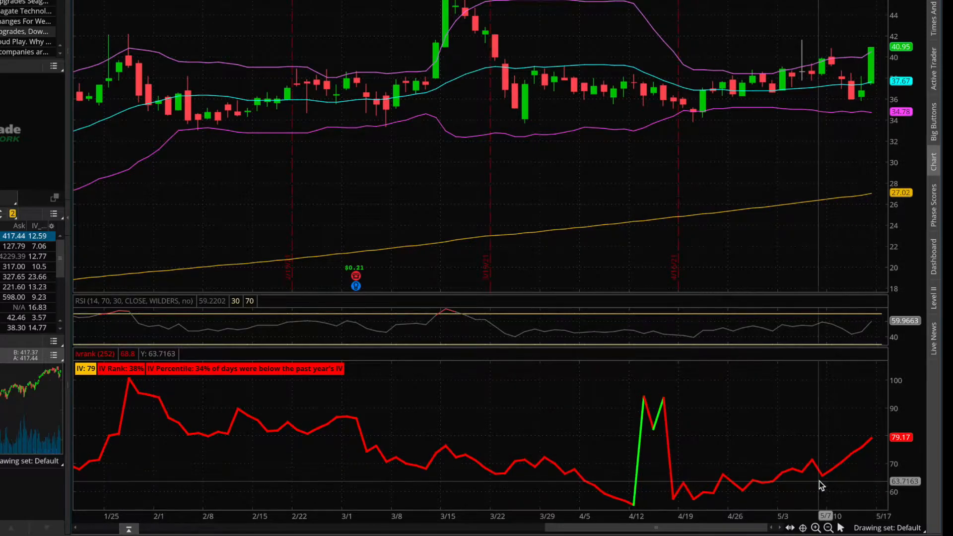
{"action": "mouse_move", "coordinate": [848, 471]}
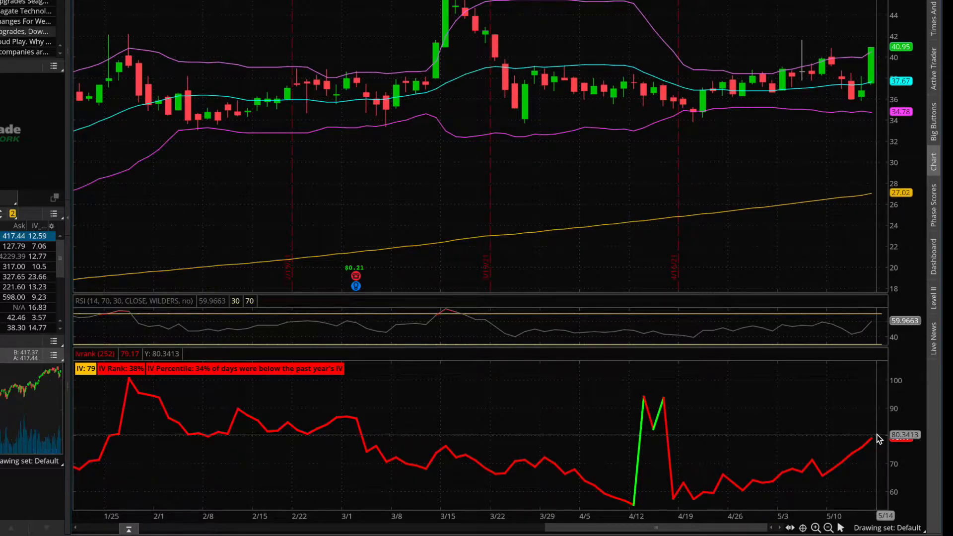
{"action": "mouse_move", "coordinate": [869, 453]}
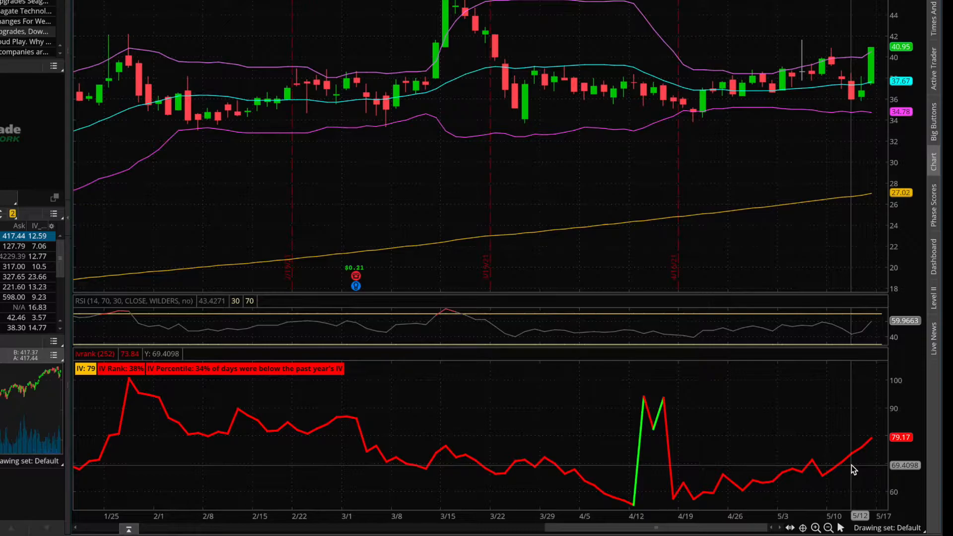
{"action": "mouse_move", "coordinate": [299, 104]}
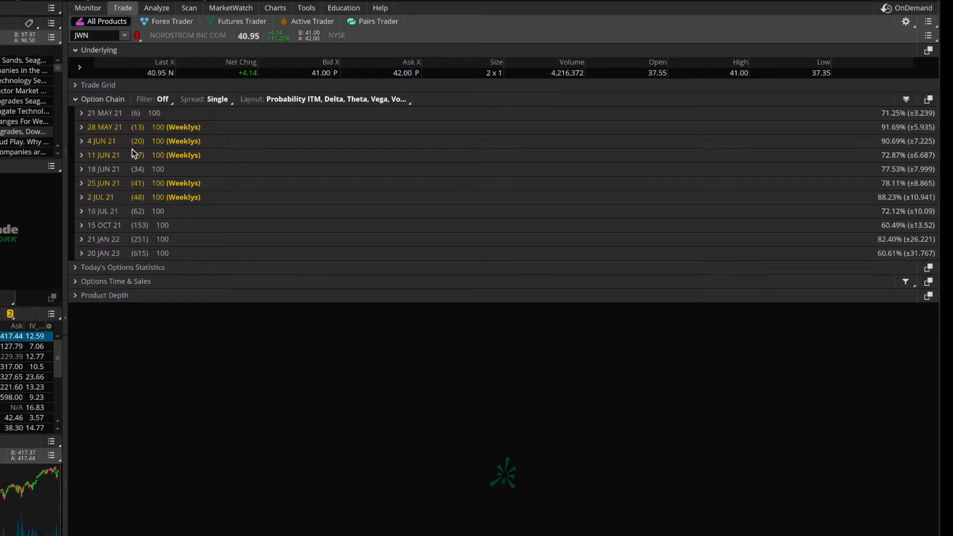
{"action": "mouse_move", "coordinate": [138, 234]}
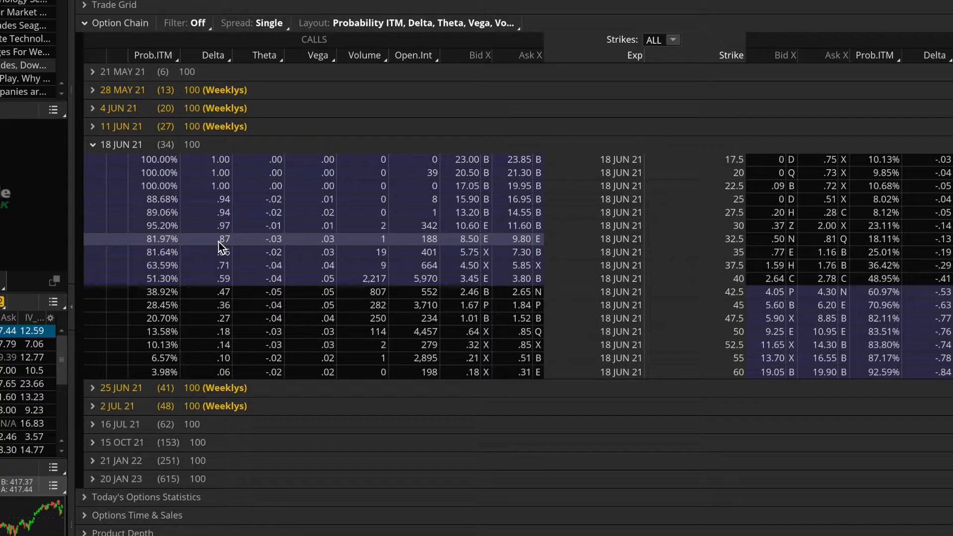
{"action": "mouse_move", "coordinate": [146, 147]}
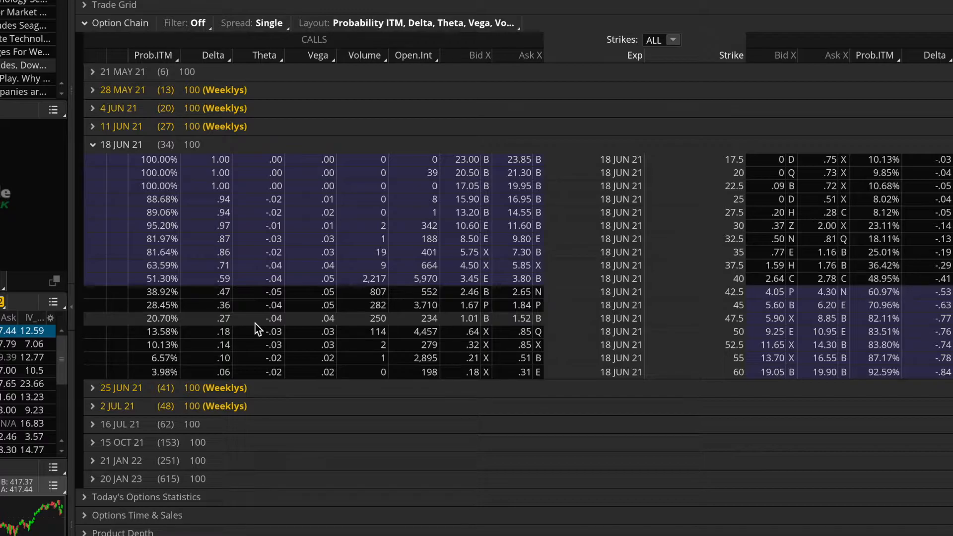
- Single out the 45-strike call under 18 JUN 21 to review its Theta, Bid and Ask
{"action": "left_click", "coordinate": [261, 306]}
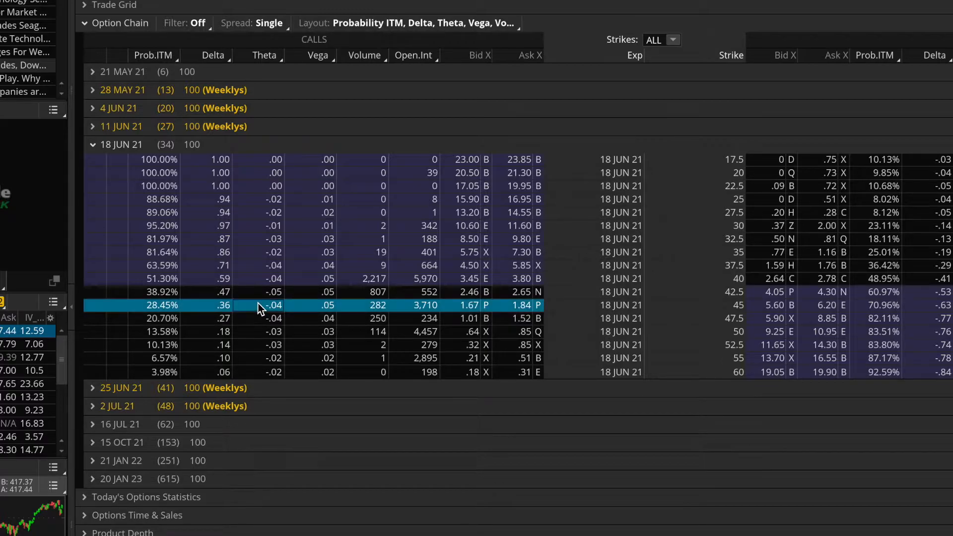
{"action": "mouse_move", "coordinate": [279, 320]}
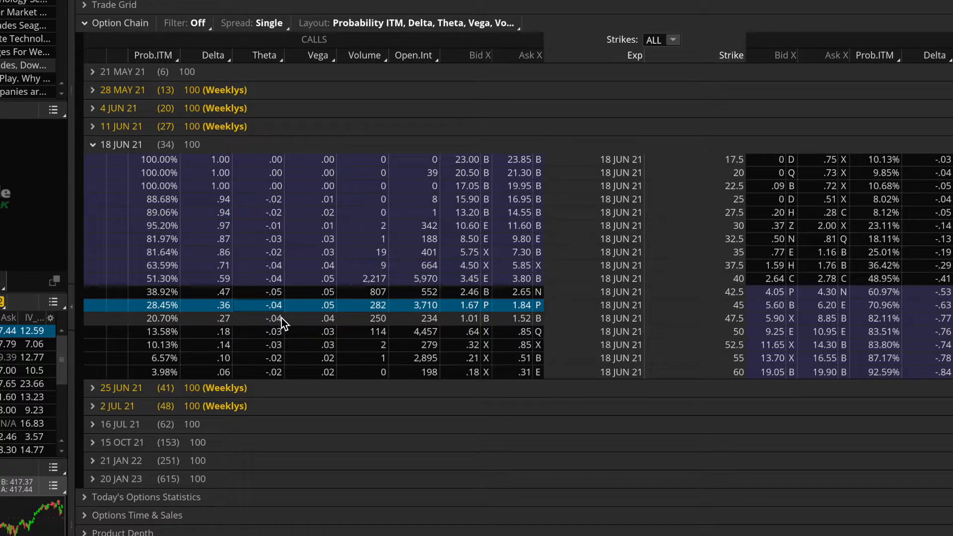
{"action": "mouse_move", "coordinate": [457, 312]}
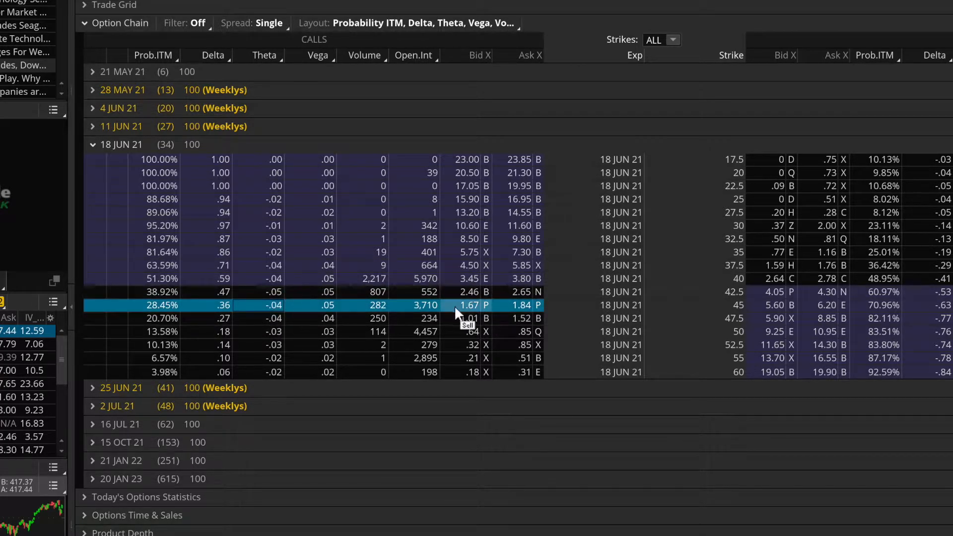
{"action": "mouse_move", "coordinate": [505, 316]}
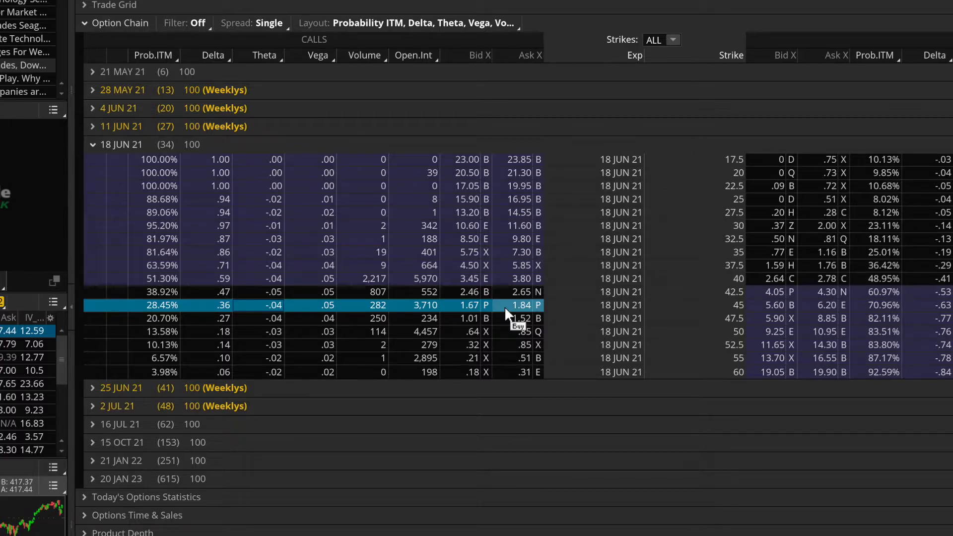
{"action": "mouse_move", "coordinate": [280, 326]}
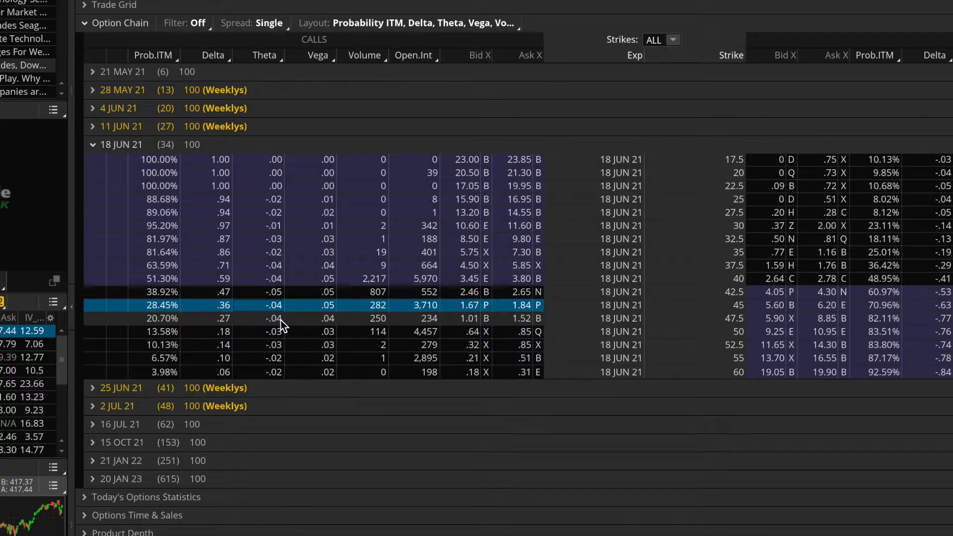
{"action": "mouse_move", "coordinate": [358, 313]}
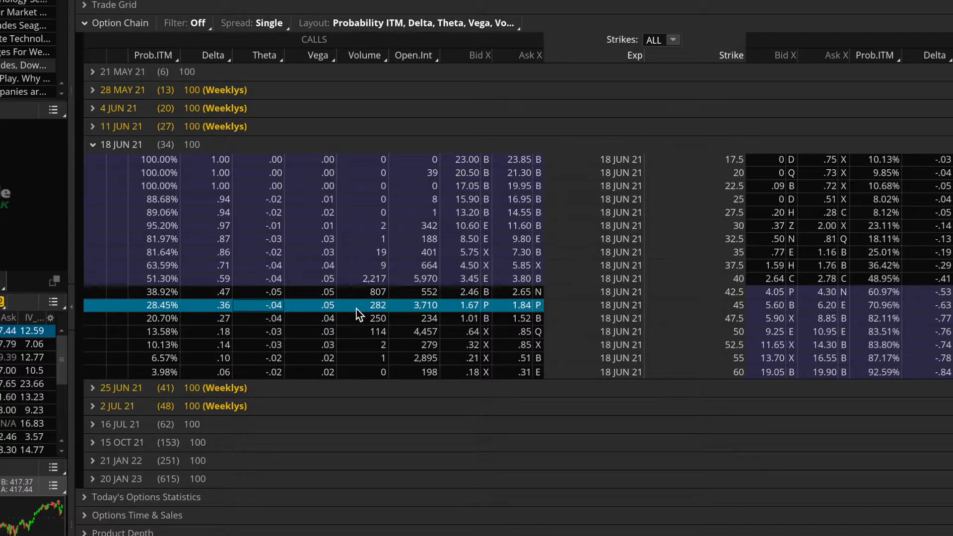
{"action": "mouse_move", "coordinate": [280, 316]}
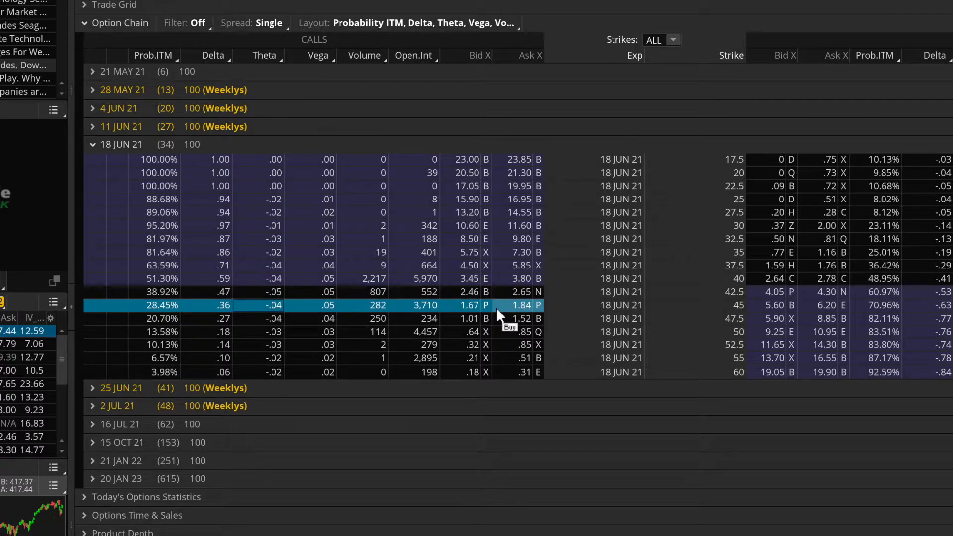
{"action": "mouse_move", "coordinate": [296, 317]}
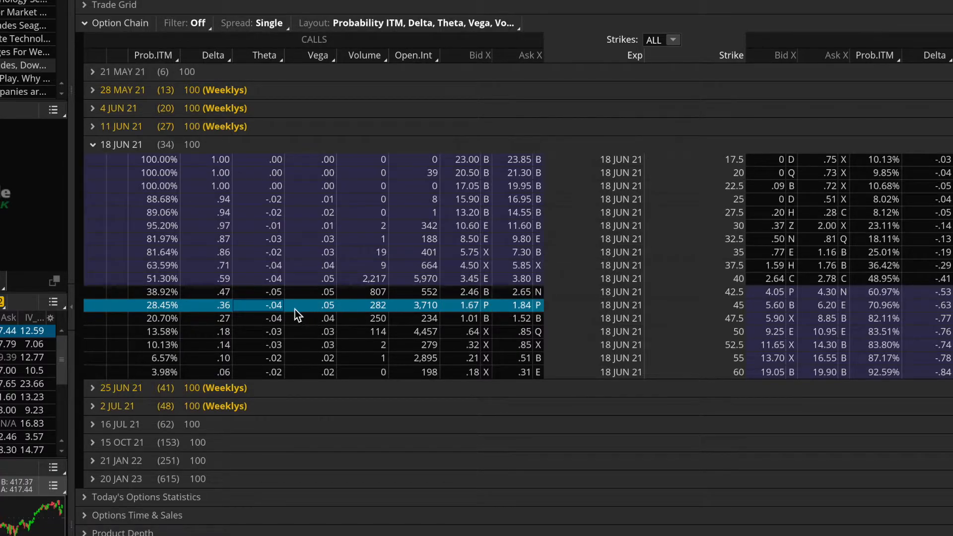
{"action": "mouse_move", "coordinate": [283, 311]}
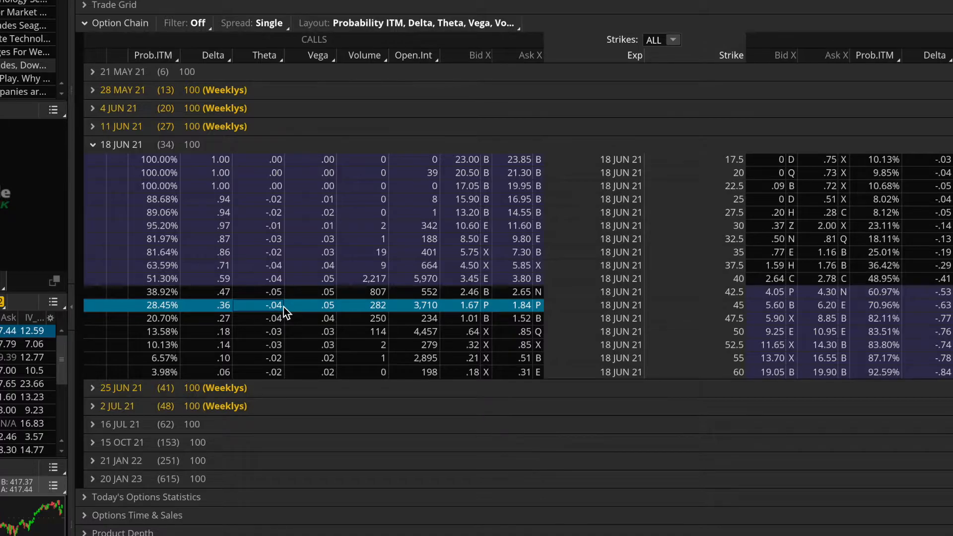
{"action": "mouse_move", "coordinate": [271, 327]}
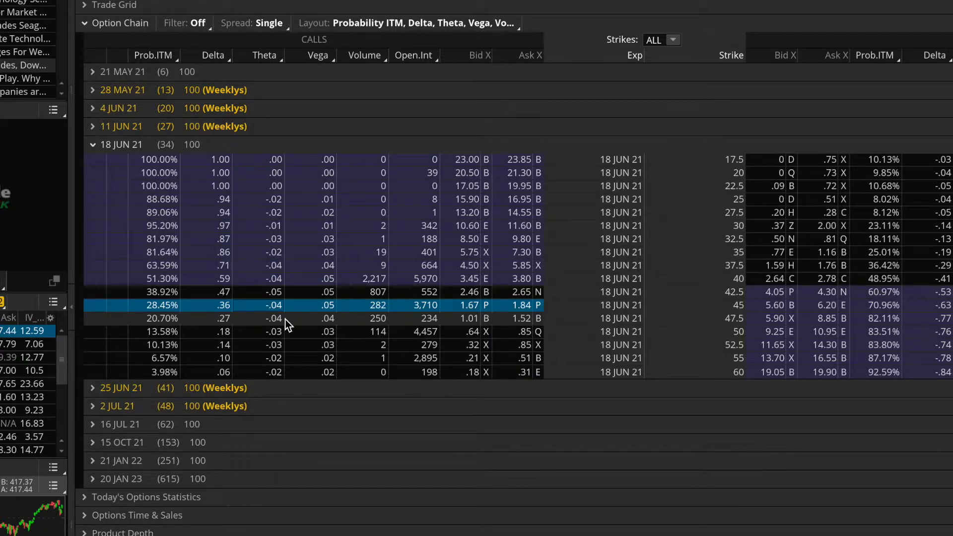
{"action": "mouse_move", "coordinate": [504, 312]}
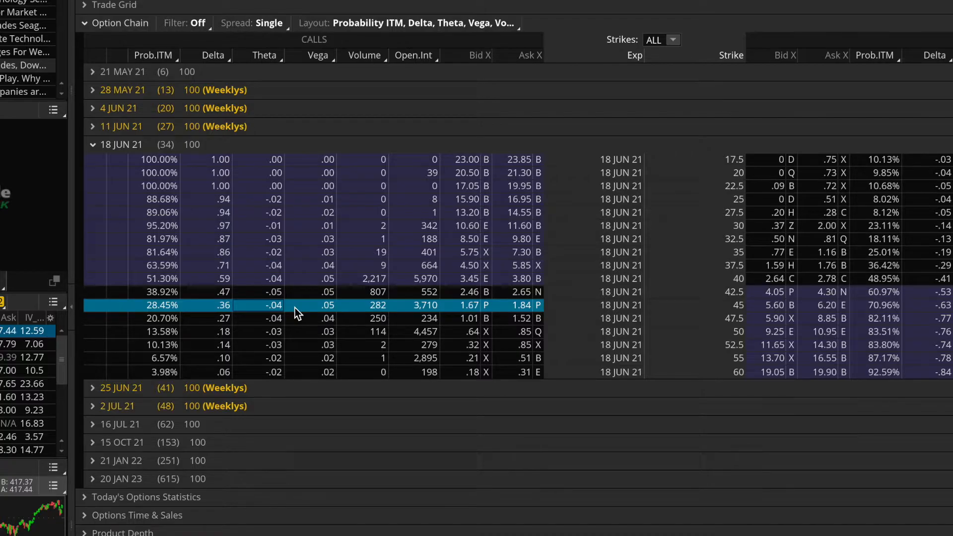
{"action": "mouse_move", "coordinate": [244, 322]}
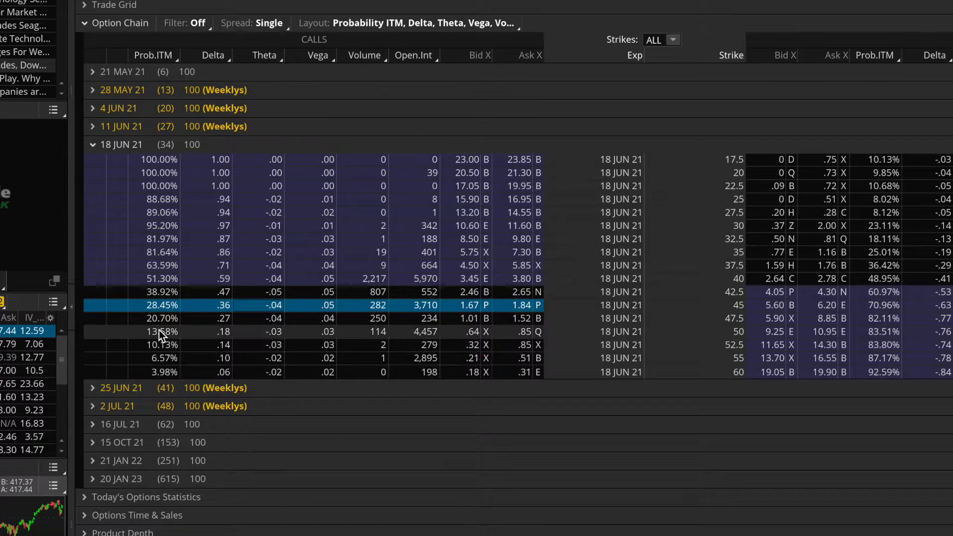
{"action": "mouse_move", "coordinate": [154, 473]}
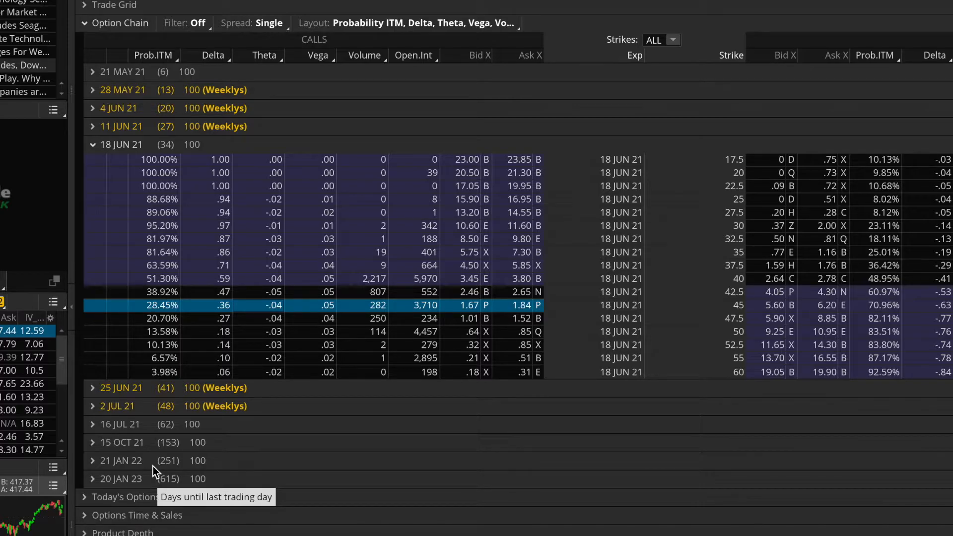
{"action": "mouse_move", "coordinate": [155, 469]}
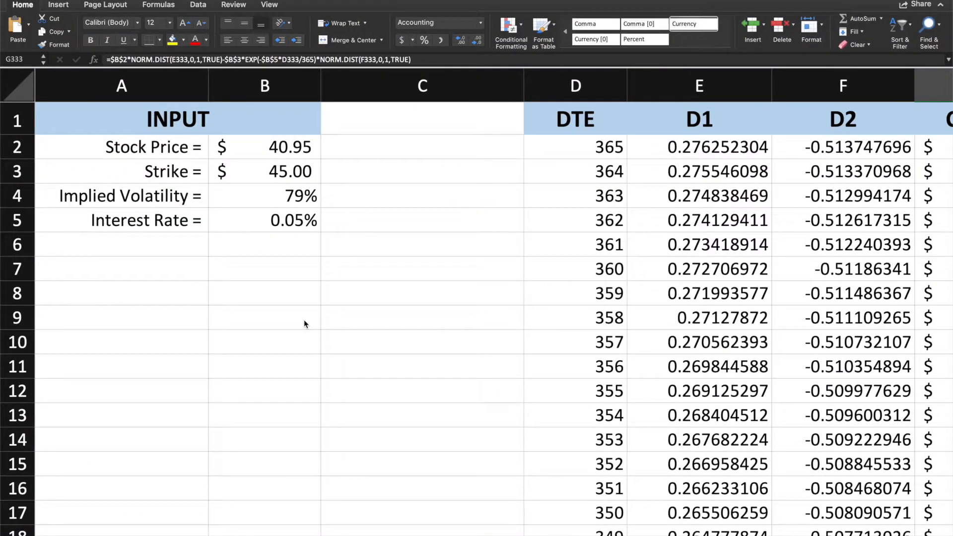
{"action": "mouse_move", "coordinate": [304, 270]}
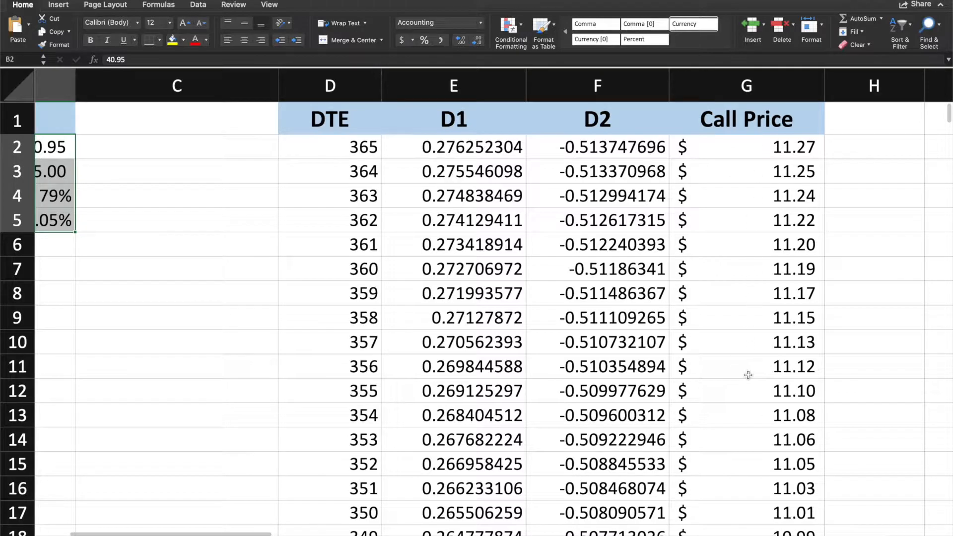
{"action": "mouse_move", "coordinate": [709, 131]}
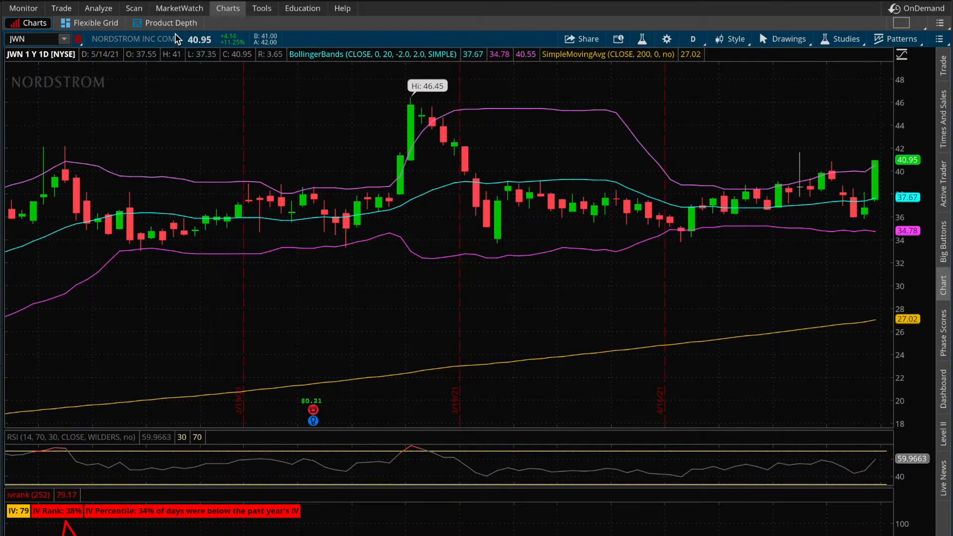
{"action": "mouse_move", "coordinate": [215, 60]}
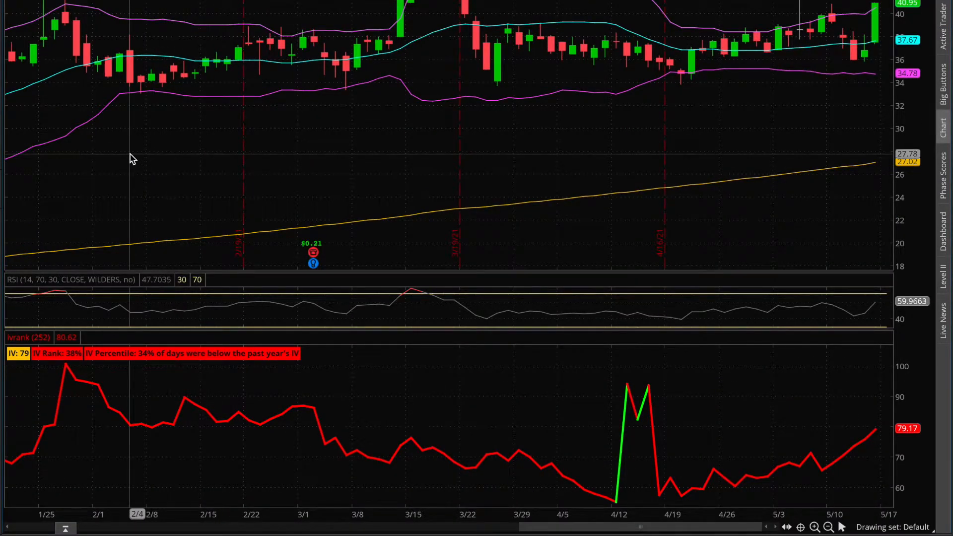
{"action": "mouse_move", "coordinate": [49, 323]}
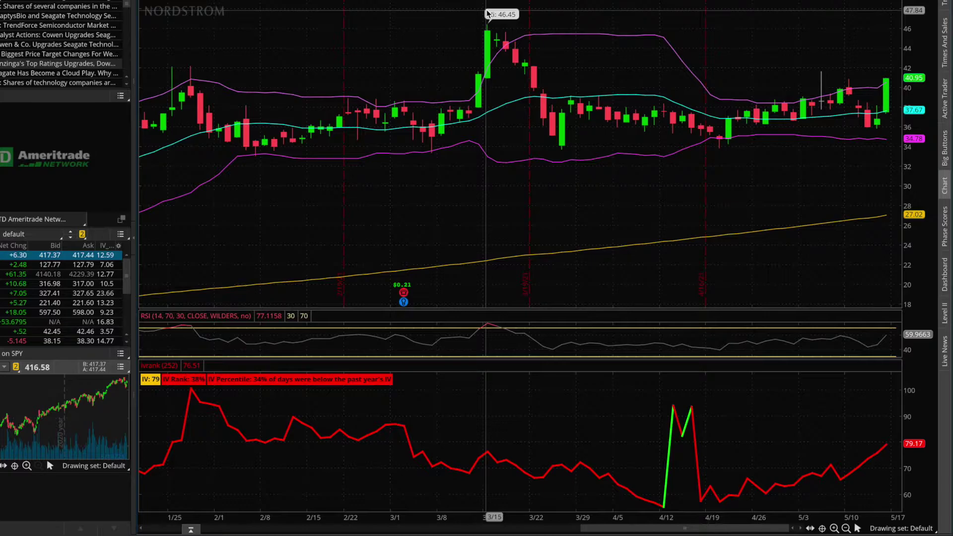
{"action": "mouse_move", "coordinate": [560, 134]}
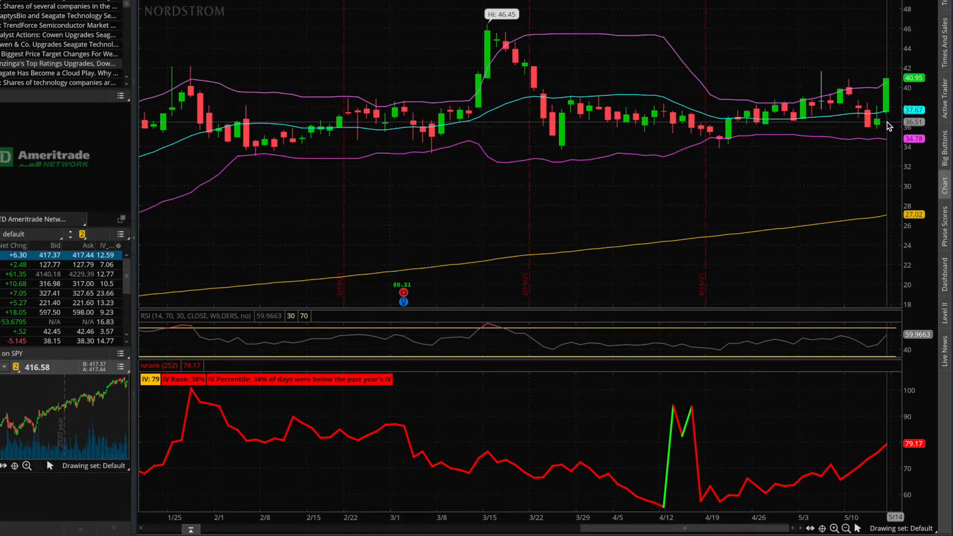
{"action": "mouse_move", "coordinate": [888, 461]}
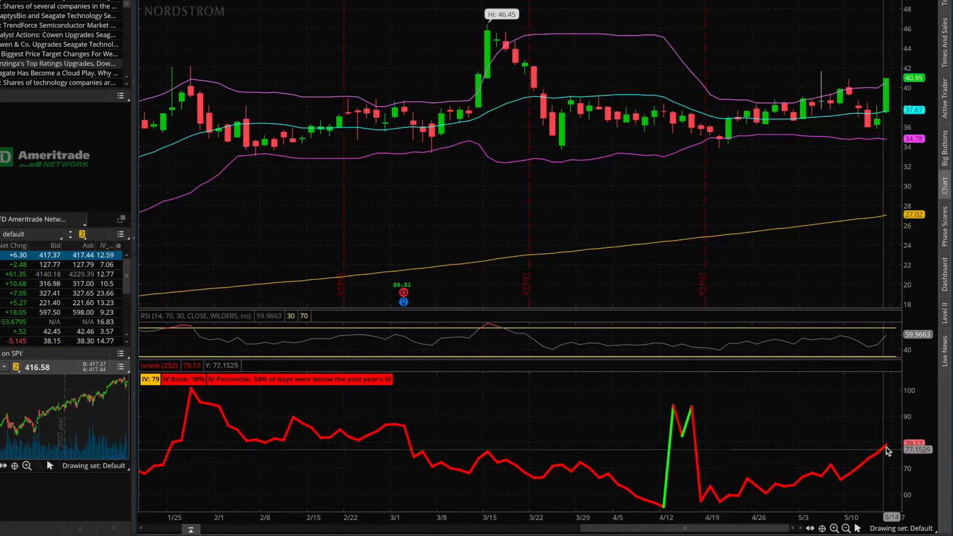
{"action": "mouse_move", "coordinate": [887, 144]}
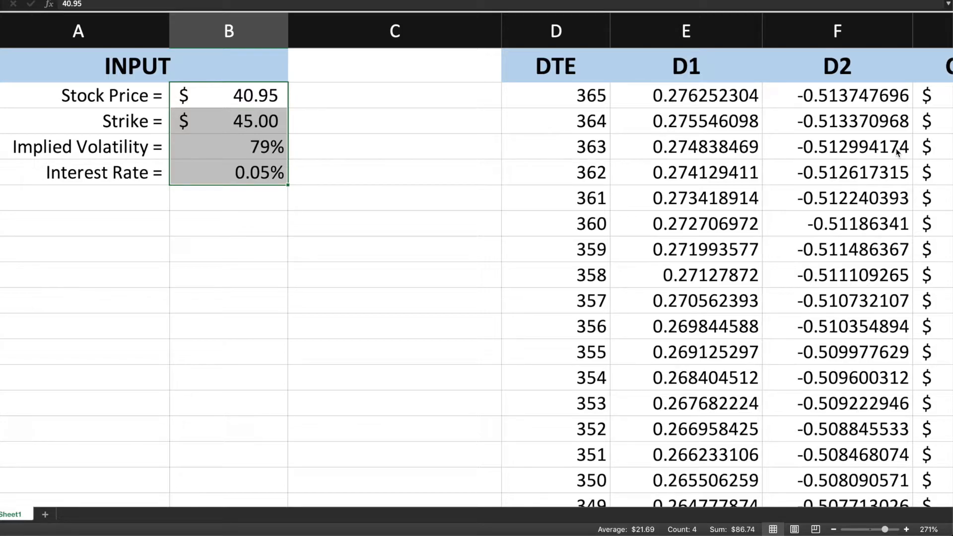
{"action": "mouse_move", "coordinate": [256, 91]}
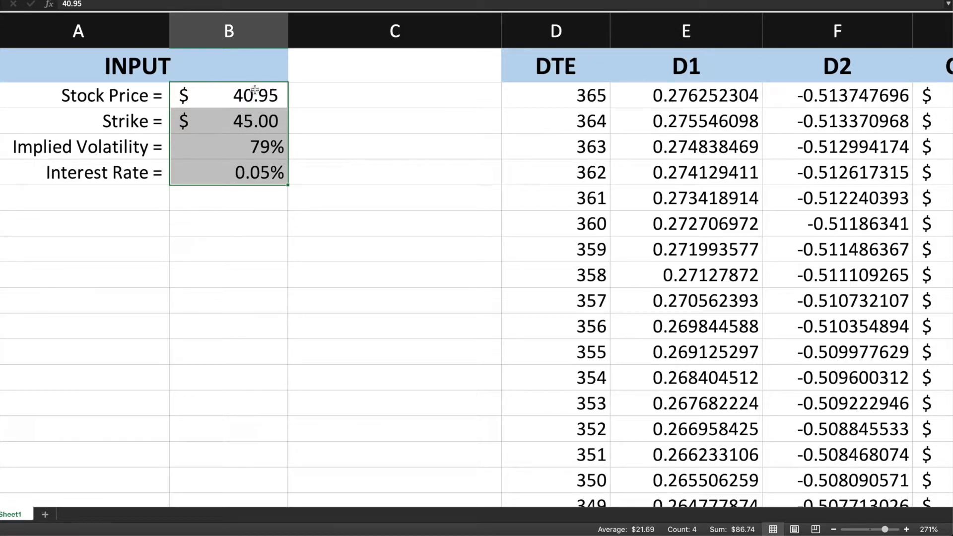
{"action": "mouse_move", "coordinate": [251, 197]}
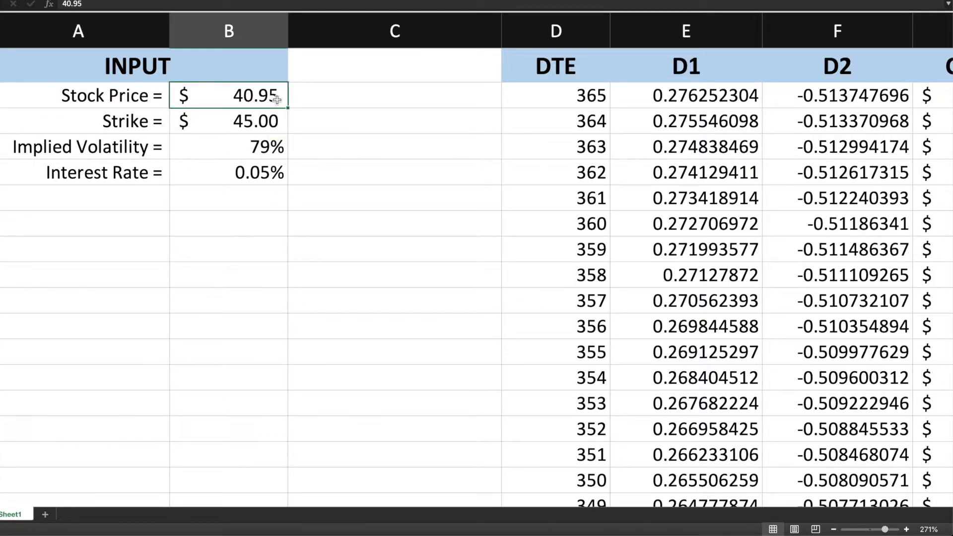
- Review the inputs: 40.95 stock price, 45.00 strike and 0.05% interest rate
{"action": "left_click", "coordinate": [220, 121]}
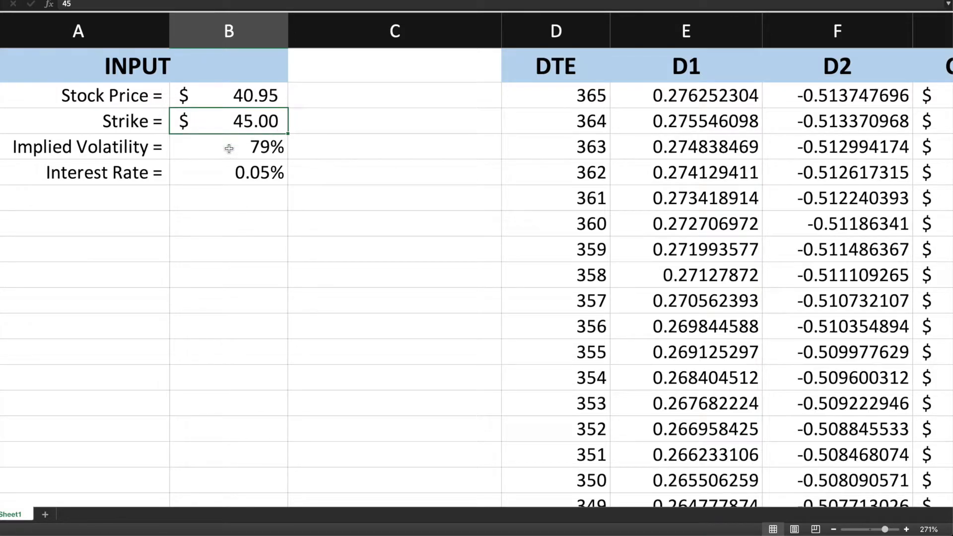
{"action": "left_click", "coordinate": [230, 147]}
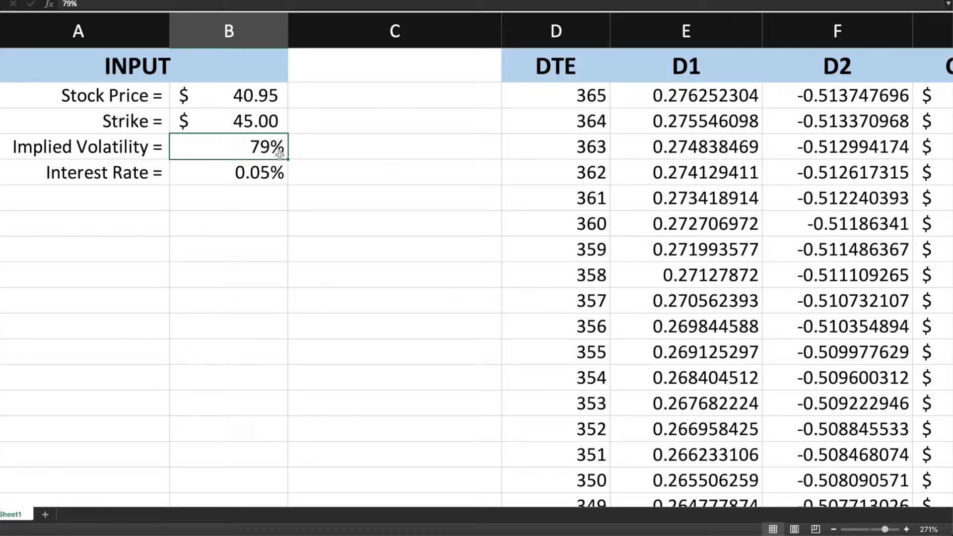
{"action": "mouse_move", "coordinate": [242, 173]}
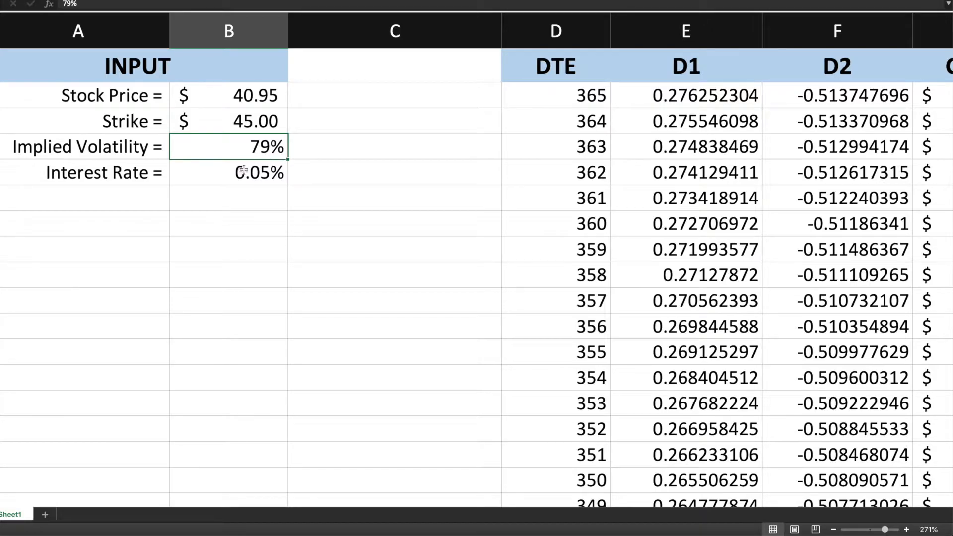
{"action": "left_click", "coordinate": [214, 173]}
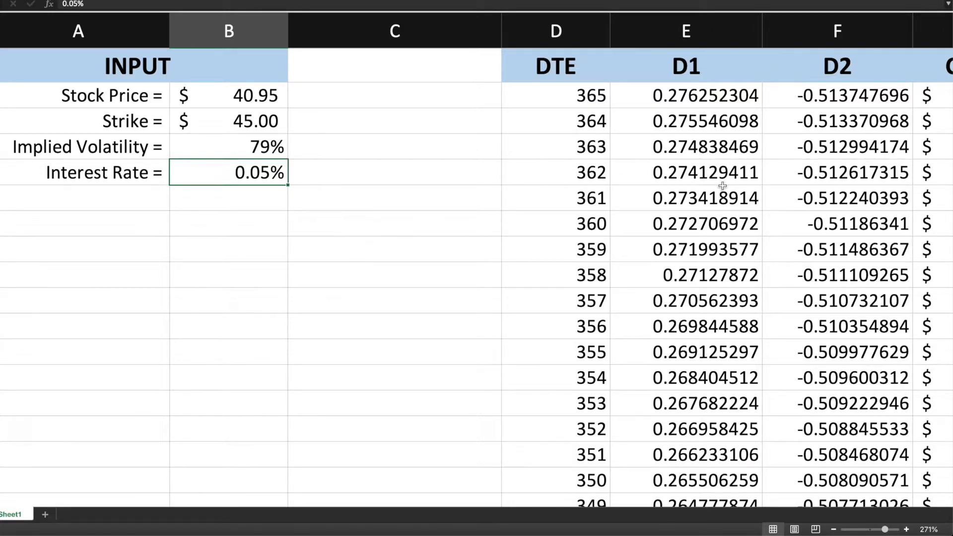
- Highlight the first nine Call Price values in column G, averaging about $11.20
{"action": "scroll", "scroll_direction": "right", "scroll_amount": 3}
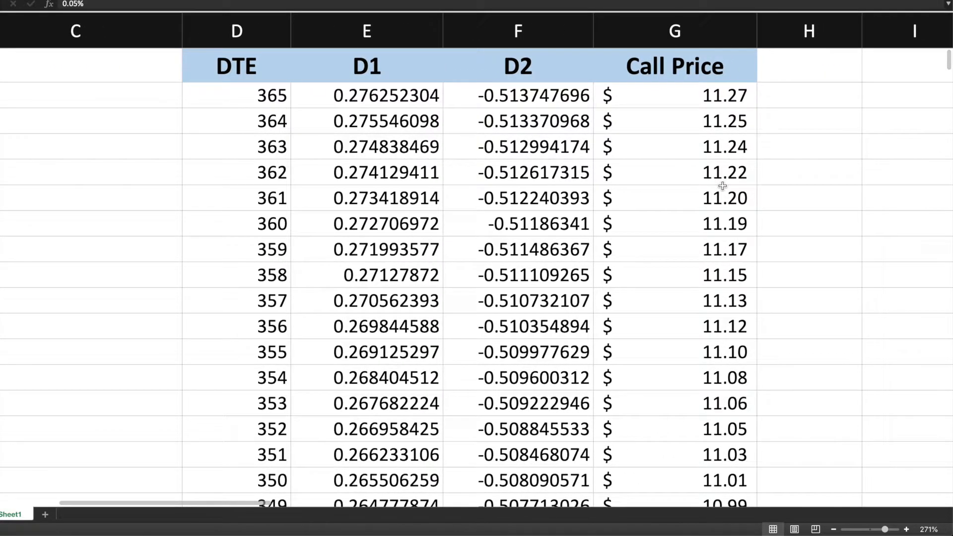
{"action": "mouse_move", "coordinate": [448, 101]}
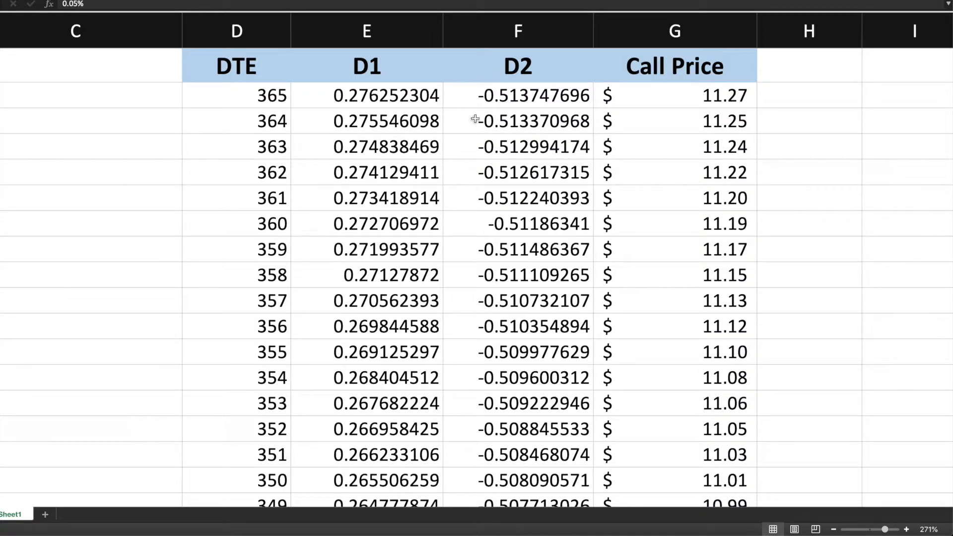
{"action": "mouse_move", "coordinate": [227, 119]}
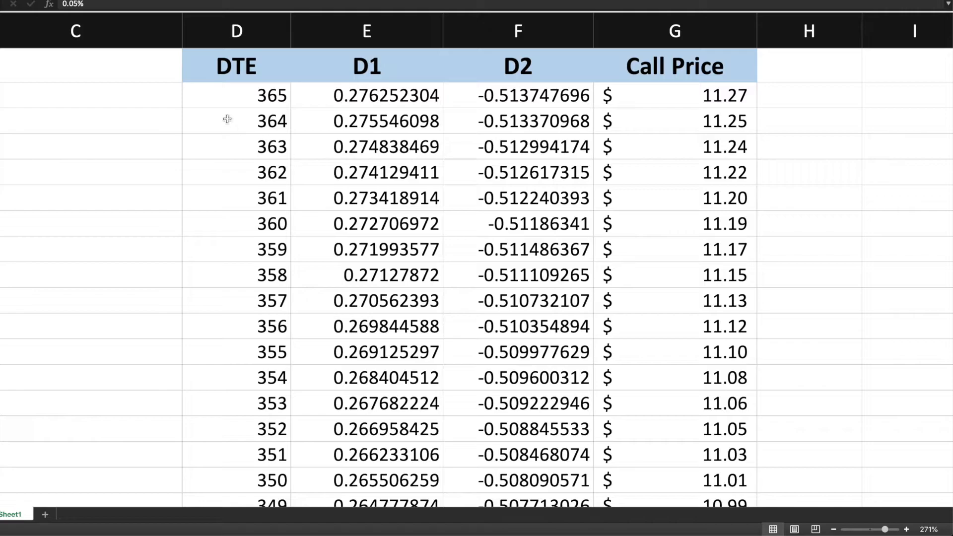
{"action": "left_click_drag", "start_coordinate": [236, 95], "coordinate": [236, 352]}
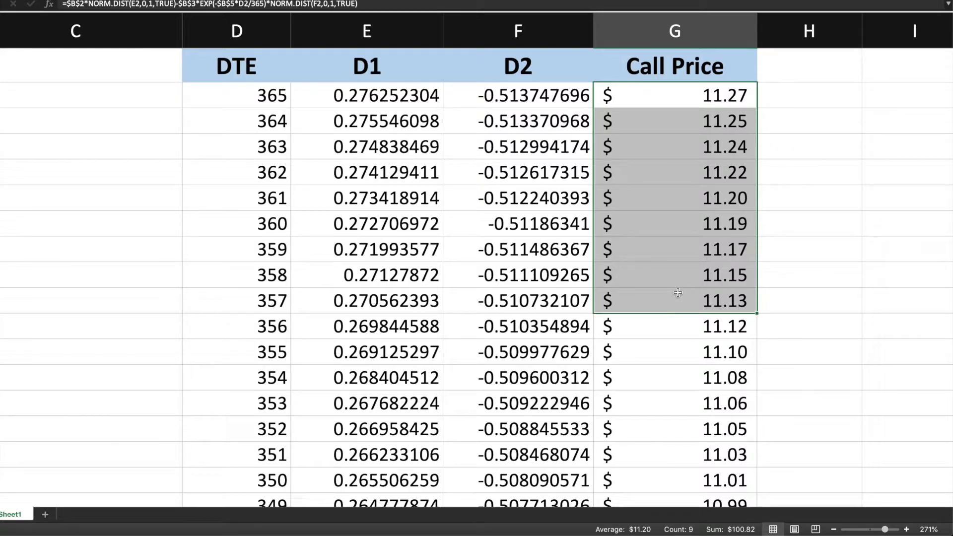
{"action": "mouse_move", "coordinate": [668, 172]}
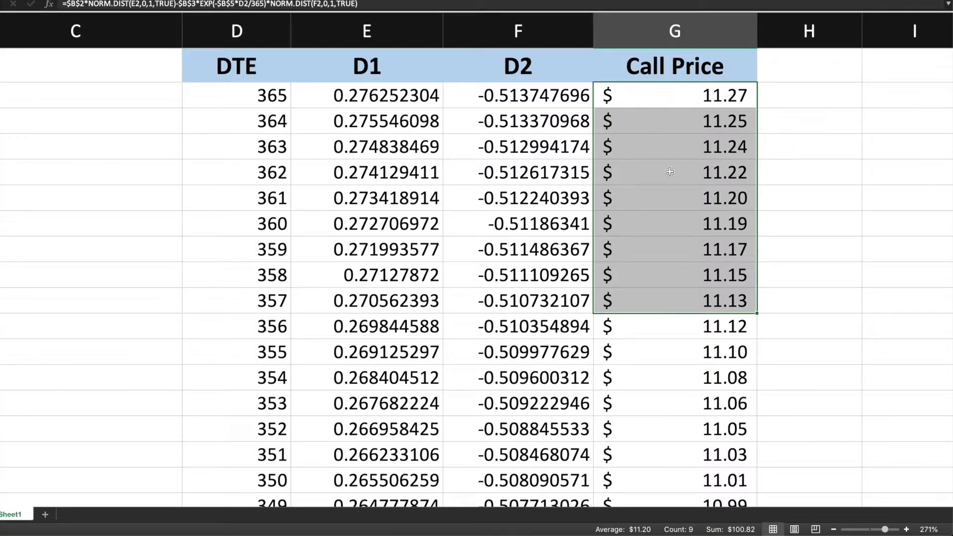
{"action": "mouse_move", "coordinate": [665, 108]}
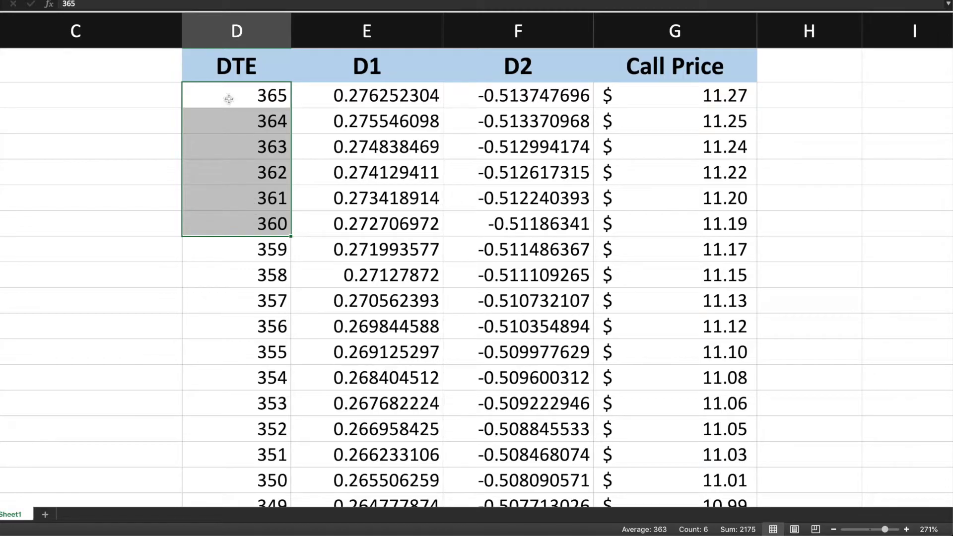
- Relate the 365 days-to-expiration row to its $11.27 call price
{"action": "left_click", "coordinate": [233, 96]}
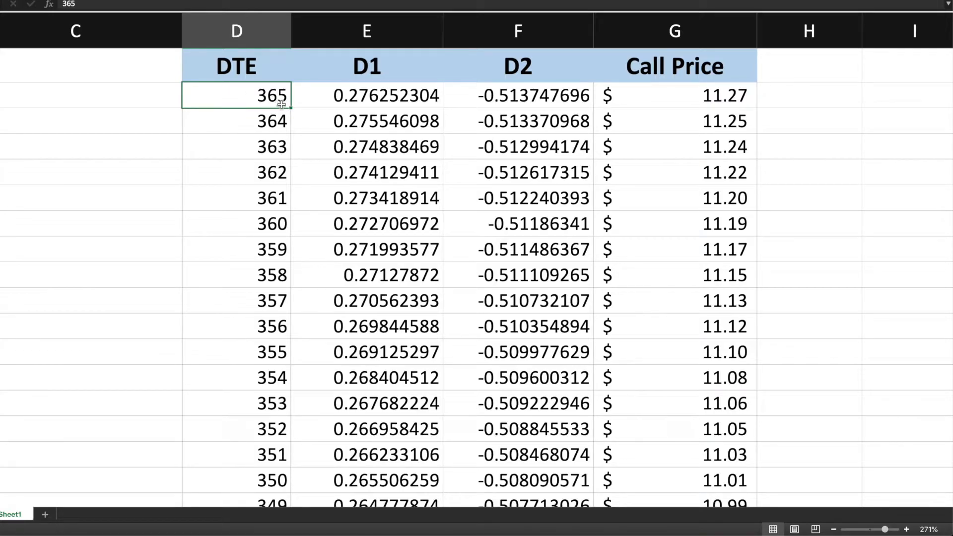
{"action": "scroll", "scroll_direction": "left", "scroll_amount": 3}
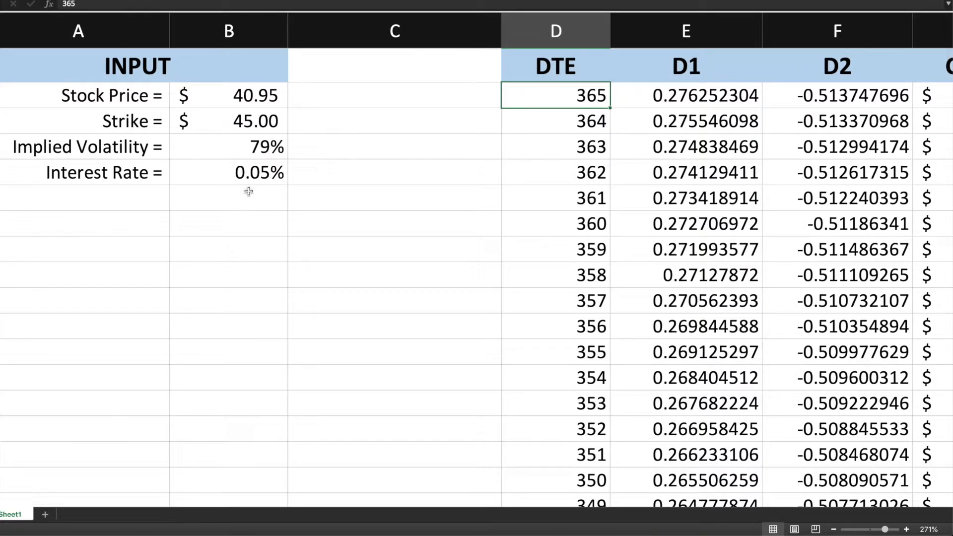
{"action": "scroll", "scroll_direction": "right", "scroll_amount": 3}
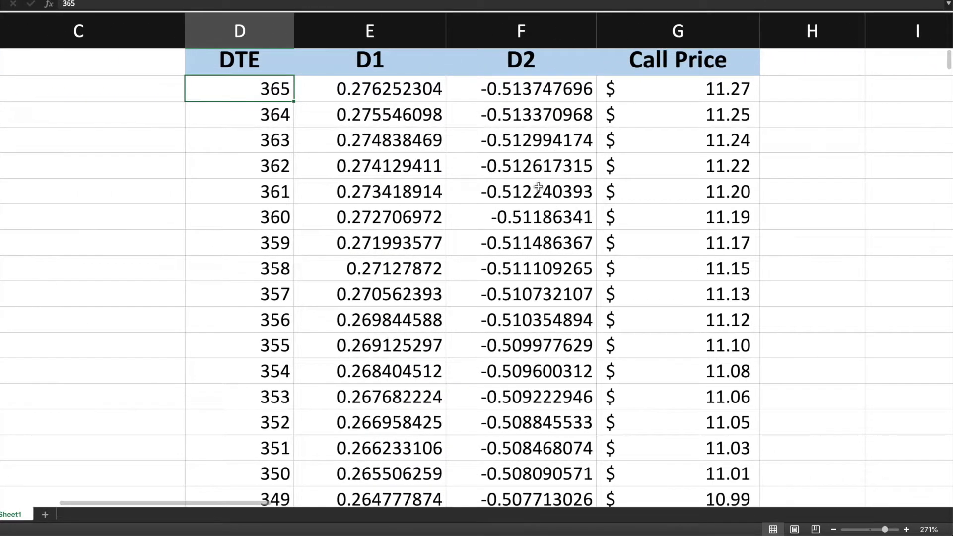
{"action": "left_click", "coordinate": [679, 90]}
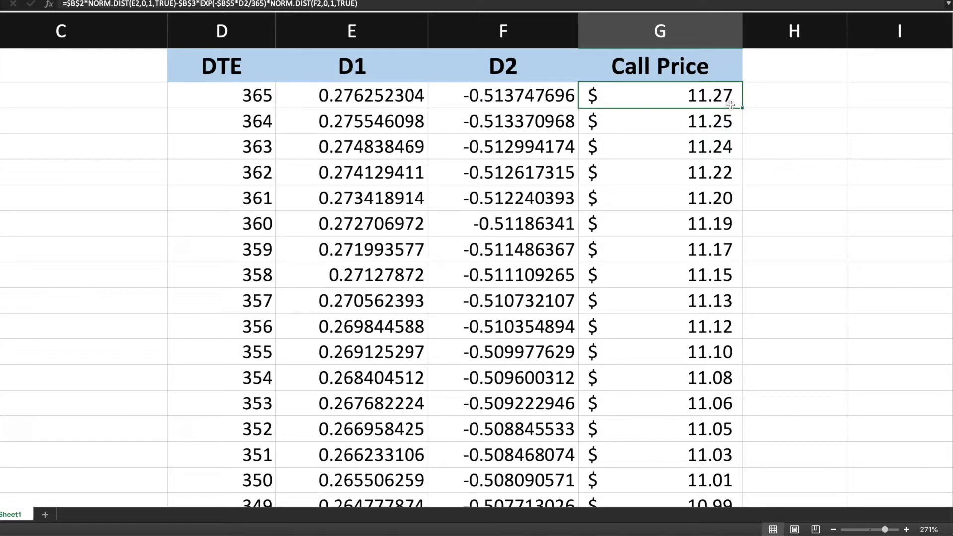
{"action": "mouse_move", "coordinate": [234, 120]}
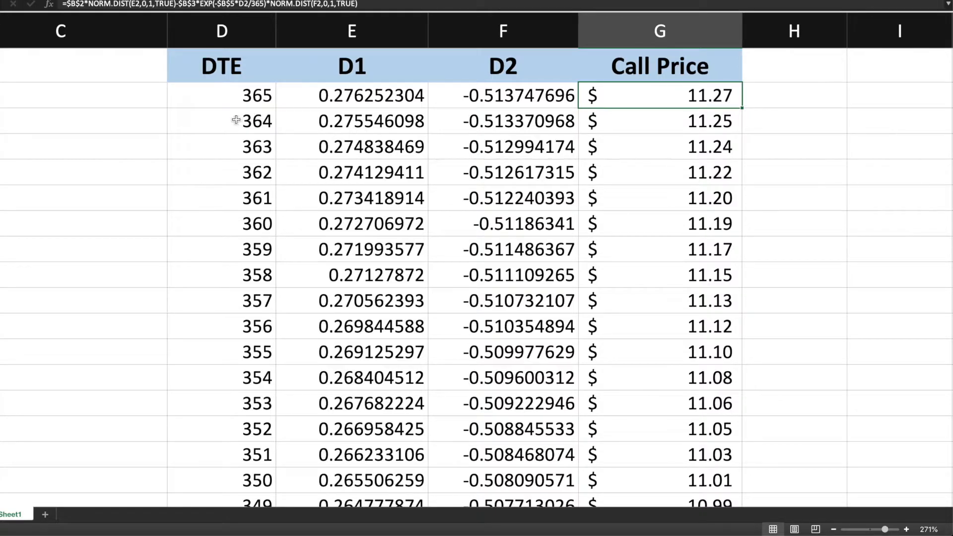
- Compare the 364-day row's $11.25 call price and follow the column's decline downward
{"action": "left_click", "coordinate": [240, 121]}
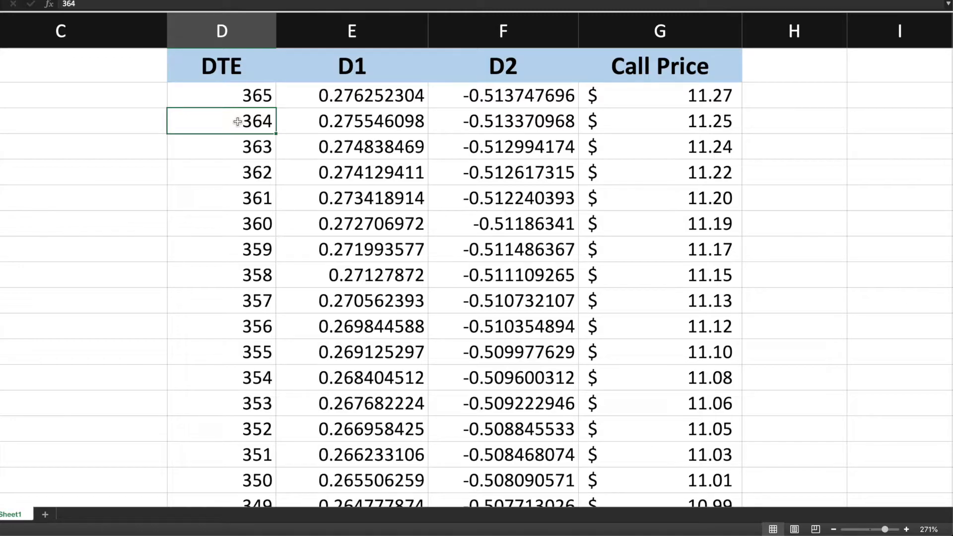
{"action": "left_click", "coordinate": [660, 121]}
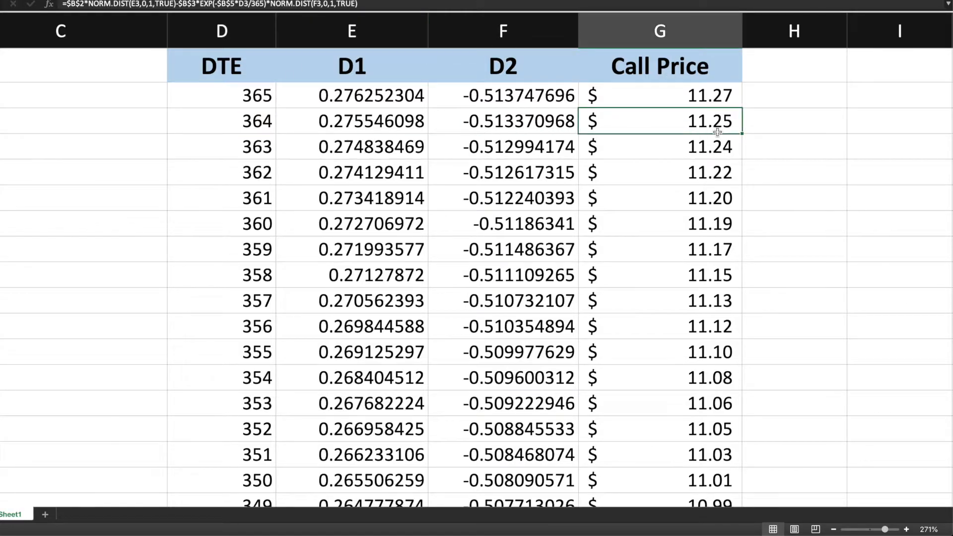
{"action": "mouse_move", "coordinate": [726, 133]}
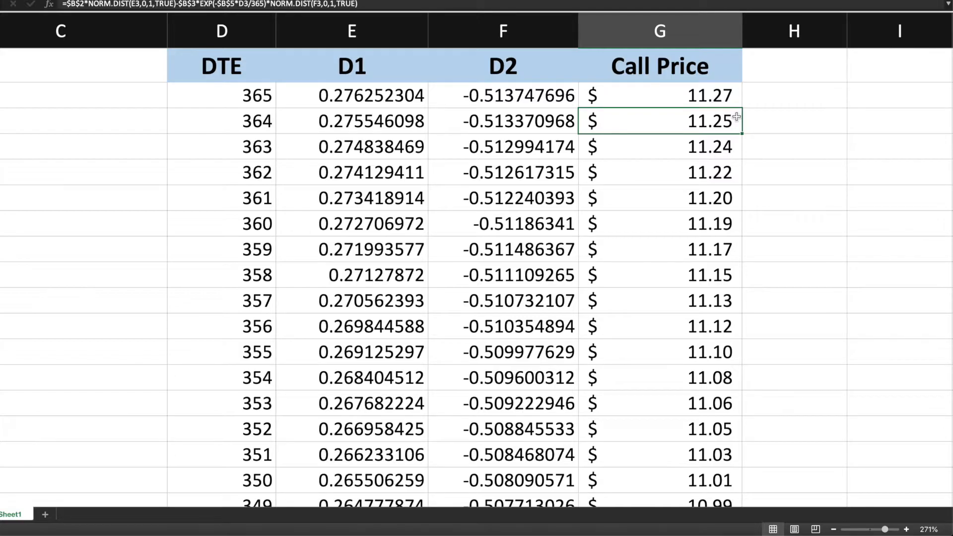
{"action": "mouse_move", "coordinate": [719, 173]}
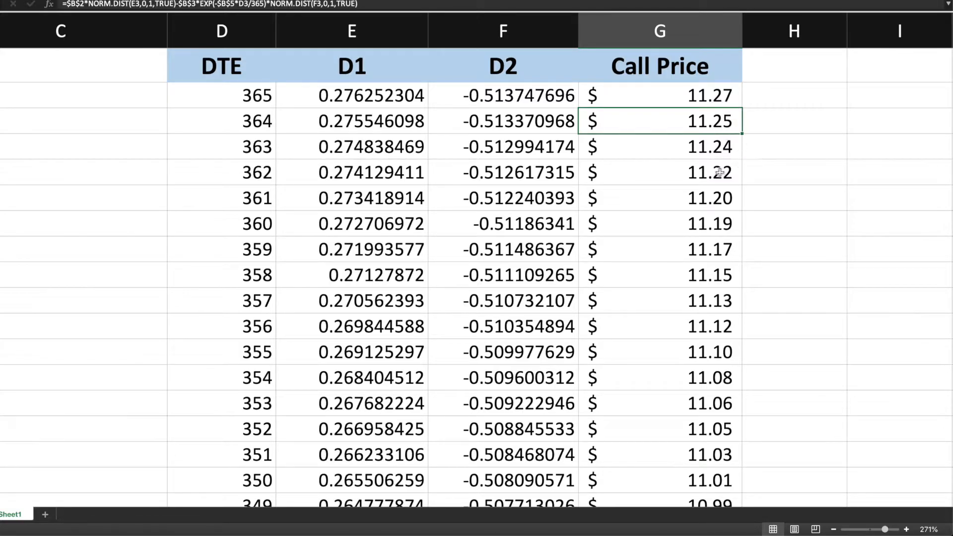
{"action": "mouse_move", "coordinate": [723, 280]}
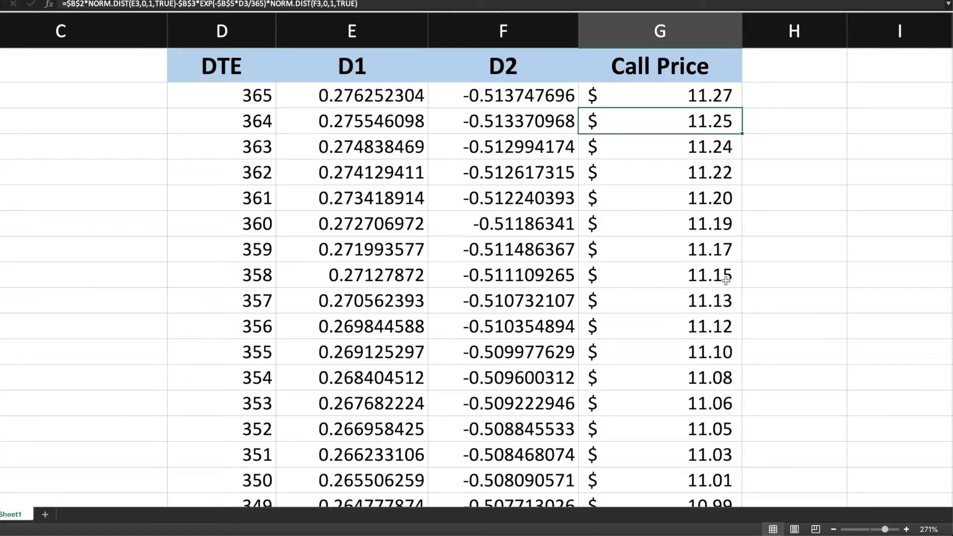
{"action": "mouse_move", "coordinate": [727, 300]}
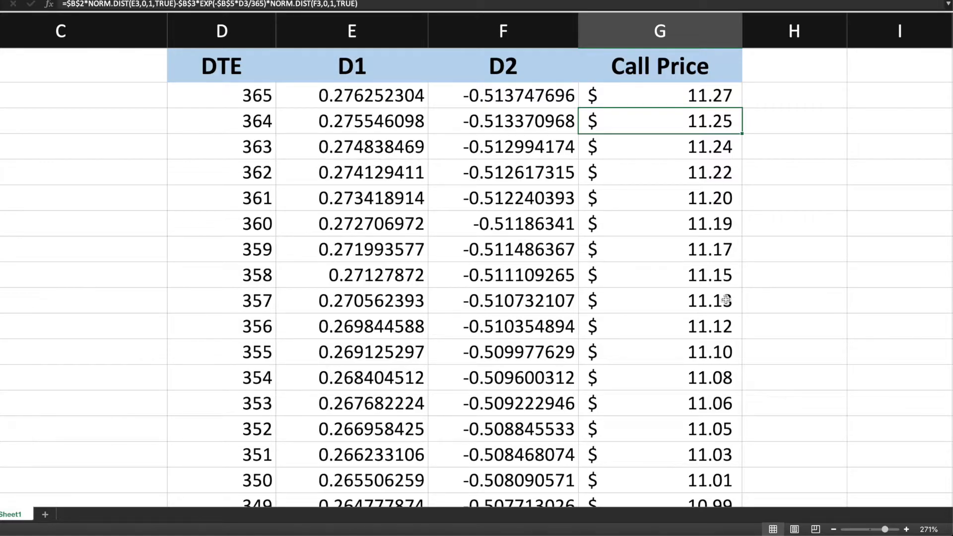
{"action": "mouse_move", "coordinate": [714, 131]}
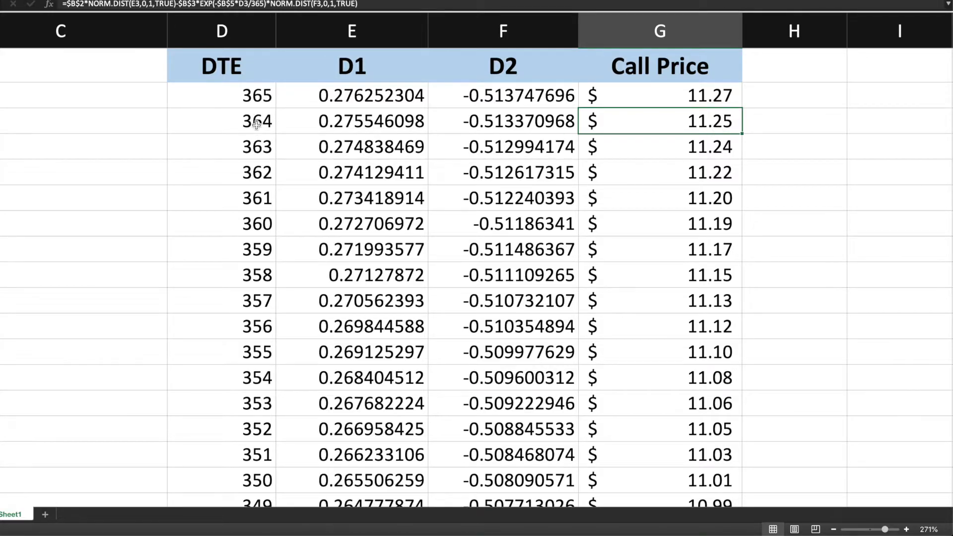
{"action": "mouse_move", "coordinate": [548, 61]}
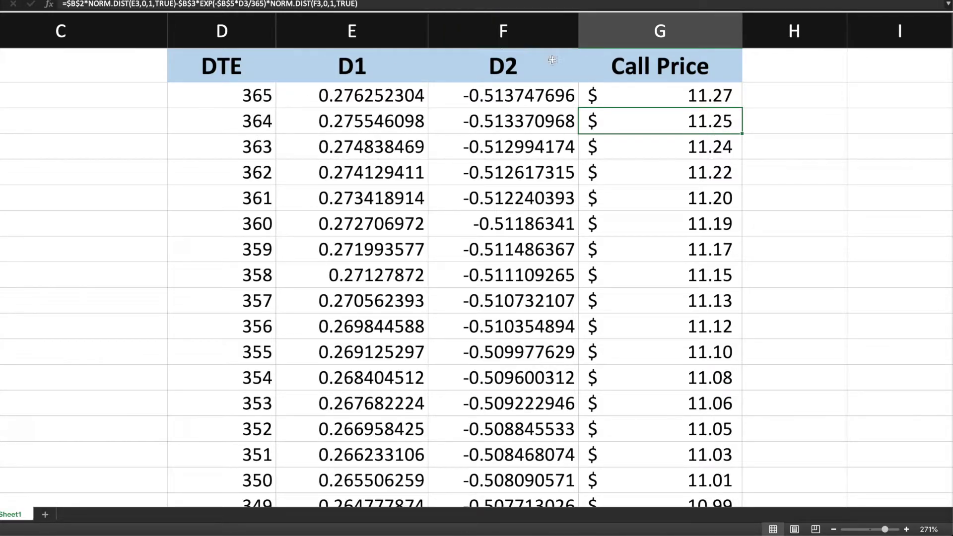
{"action": "left_click", "coordinate": [660, 96]}
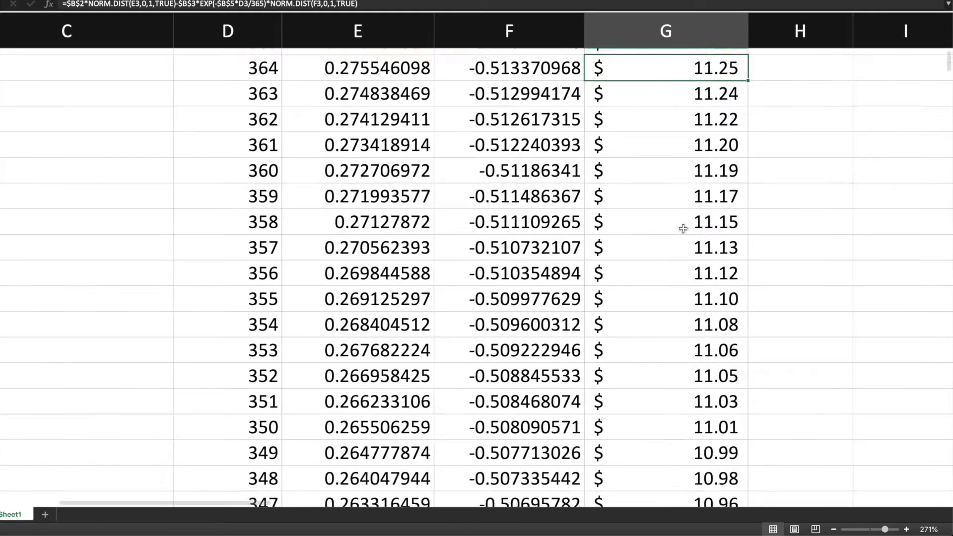
{"action": "scroll", "scroll_direction": "down", "scroll_amount": 3}
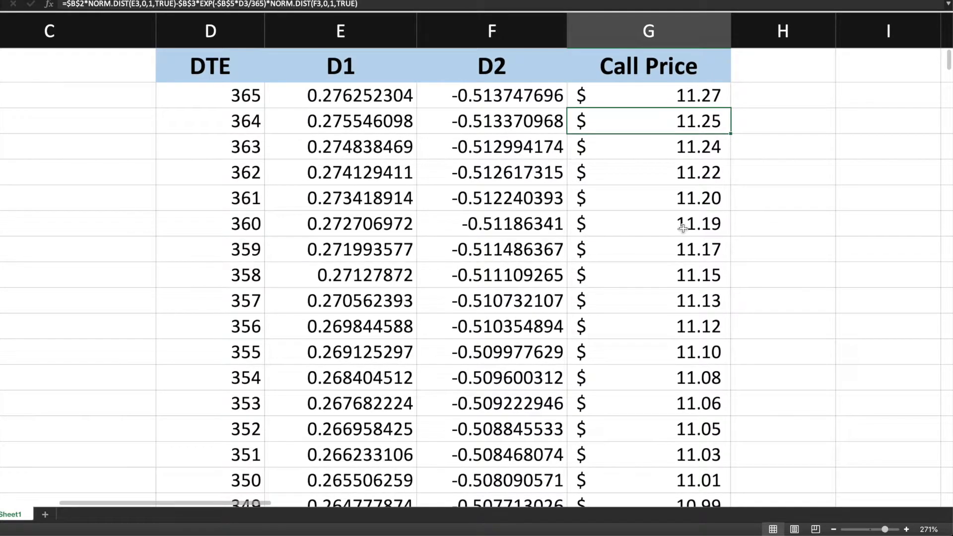
{"action": "mouse_move", "coordinate": [548, 199]}
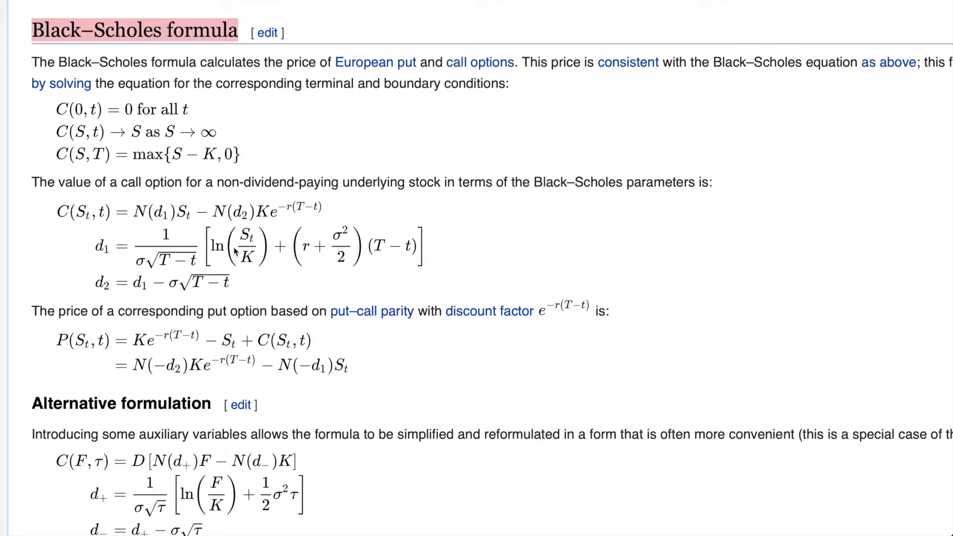
{"action": "mouse_move", "coordinate": [303, 286]}
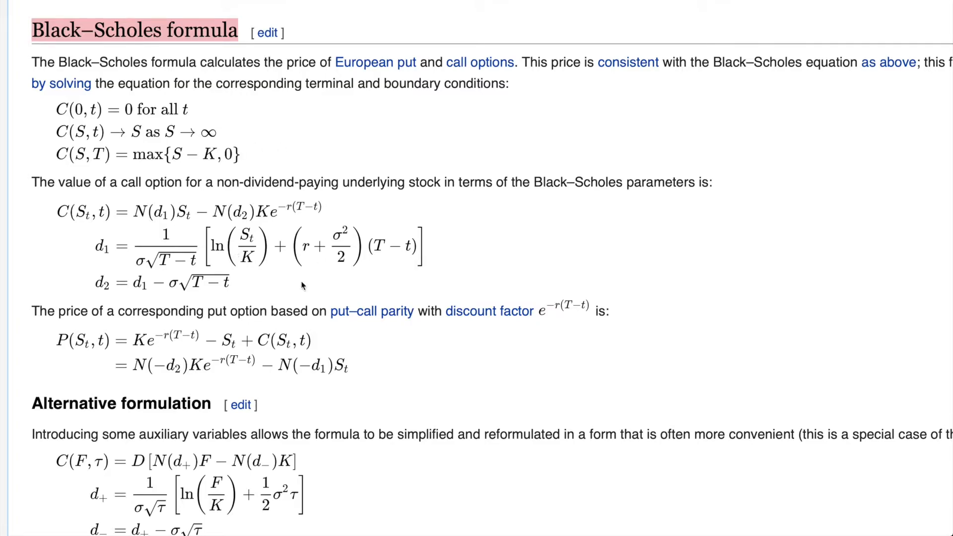
{"action": "mouse_move", "coordinate": [242, 196]}
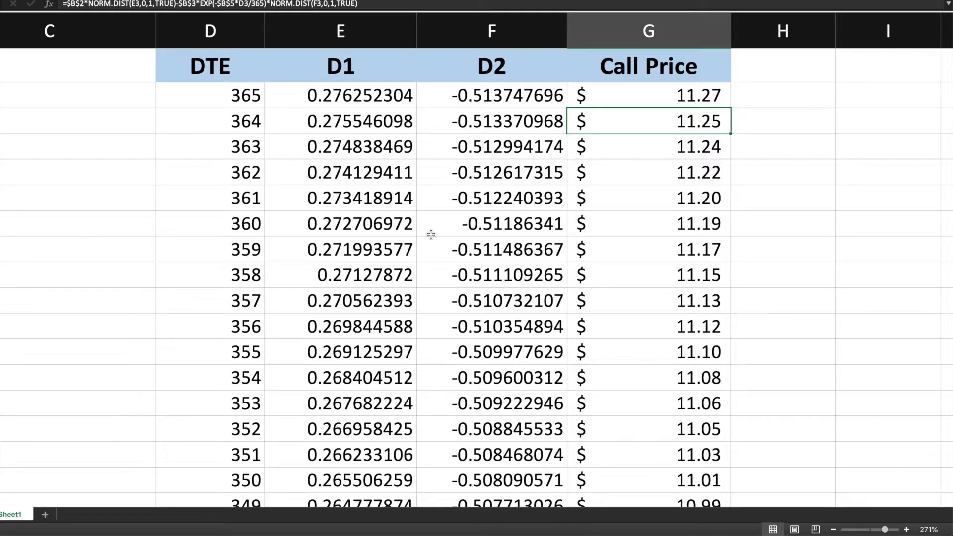
{"action": "mouse_move", "coordinate": [272, 164]}
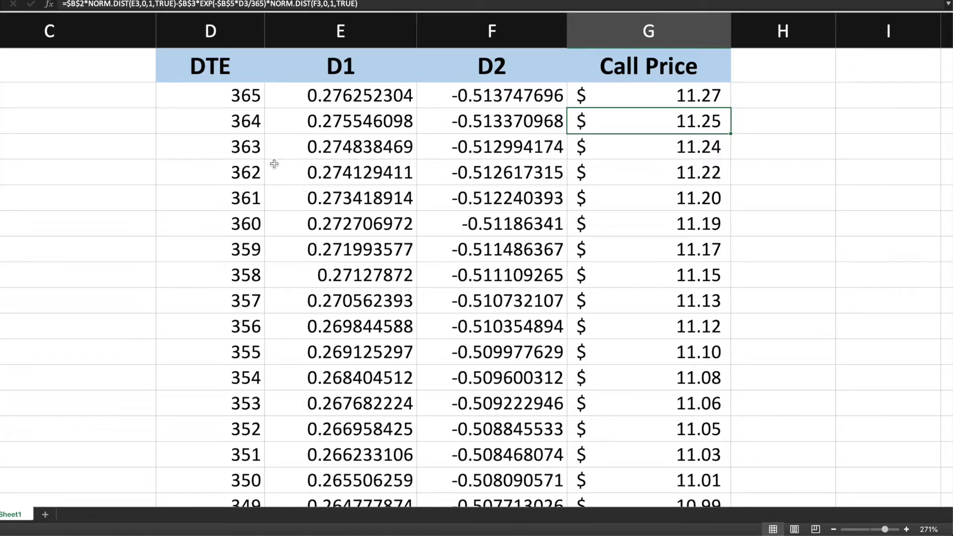
{"action": "left_click_drag", "start_coordinate": [210, 95], "coordinate": [209, 223]}
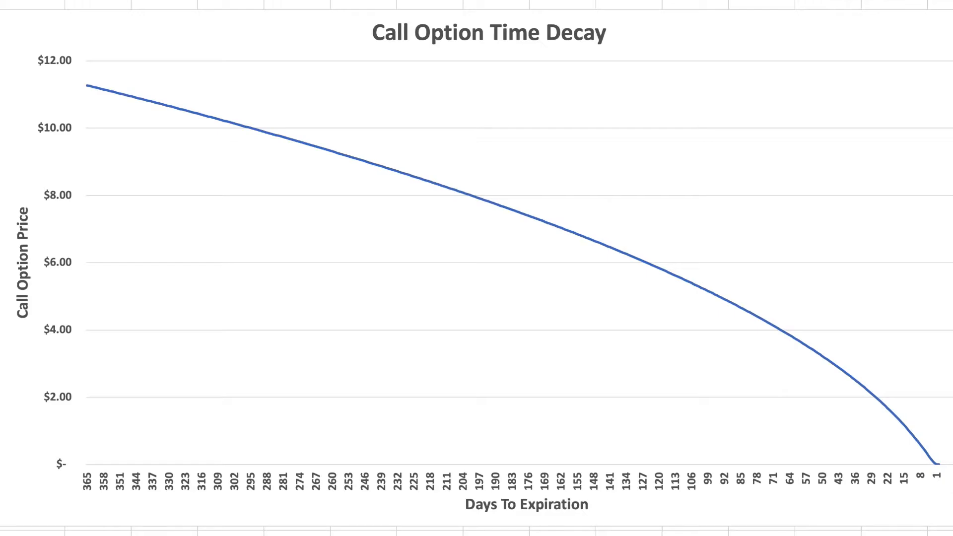
{"action": "mouse_move", "coordinate": [596, 489]}
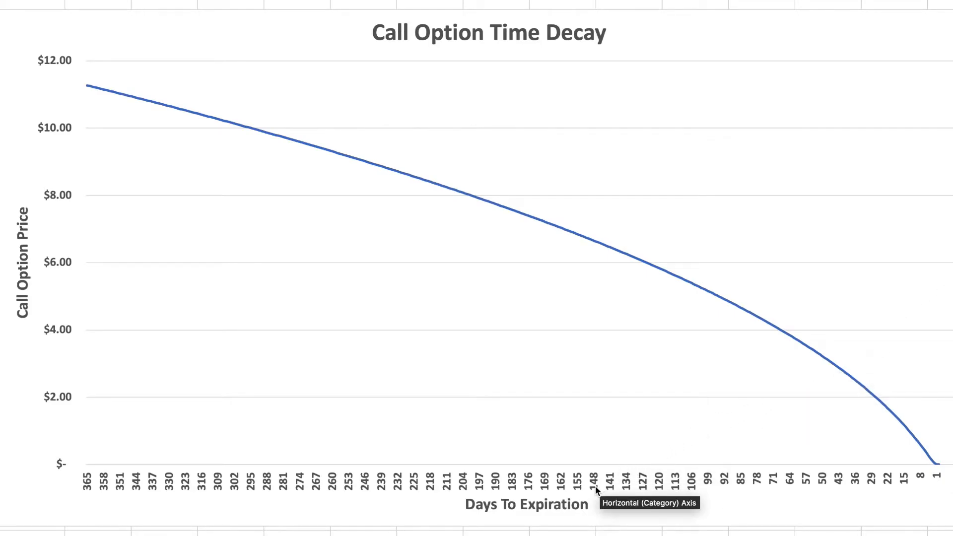
{"action": "mouse_move", "coordinate": [544, 520]}
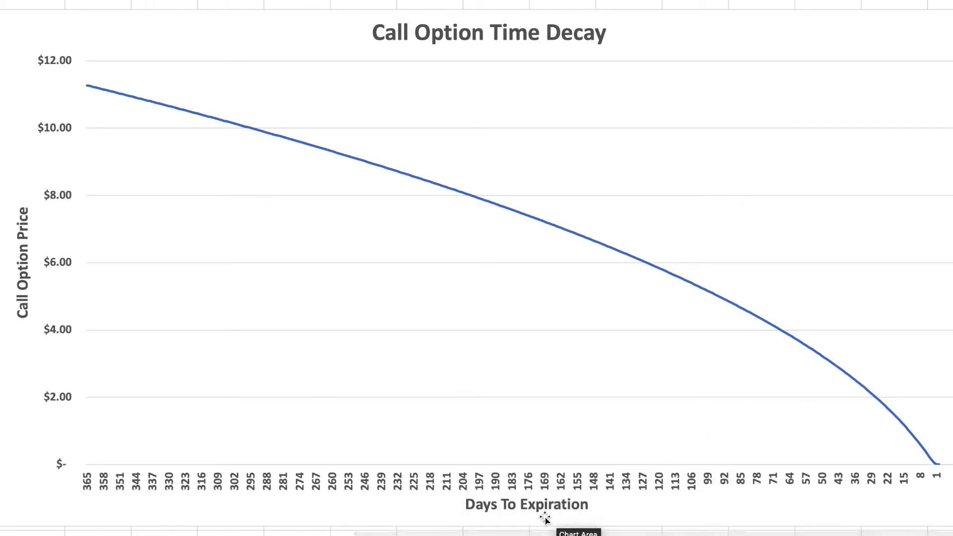
{"action": "mouse_move", "coordinate": [76, 493]}
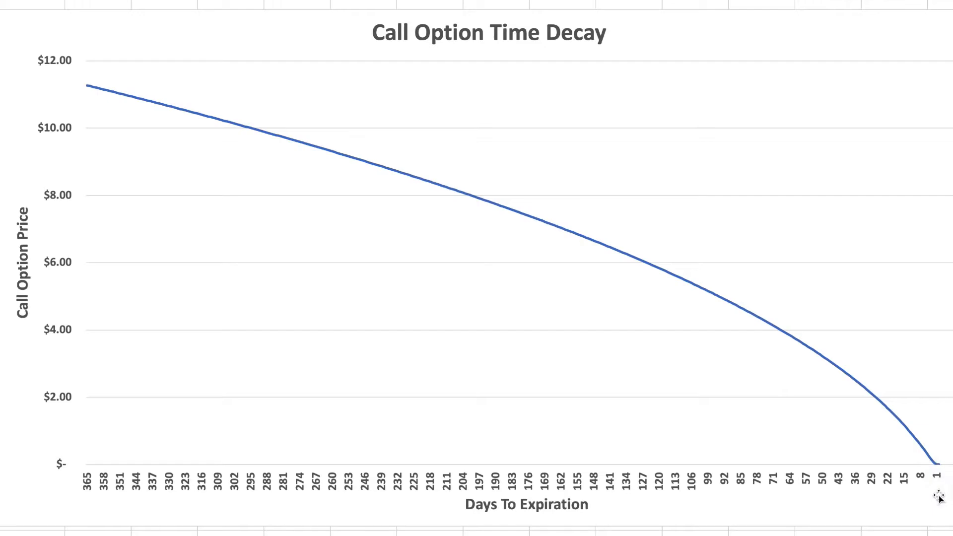
{"action": "mouse_move", "coordinate": [51, 172]}
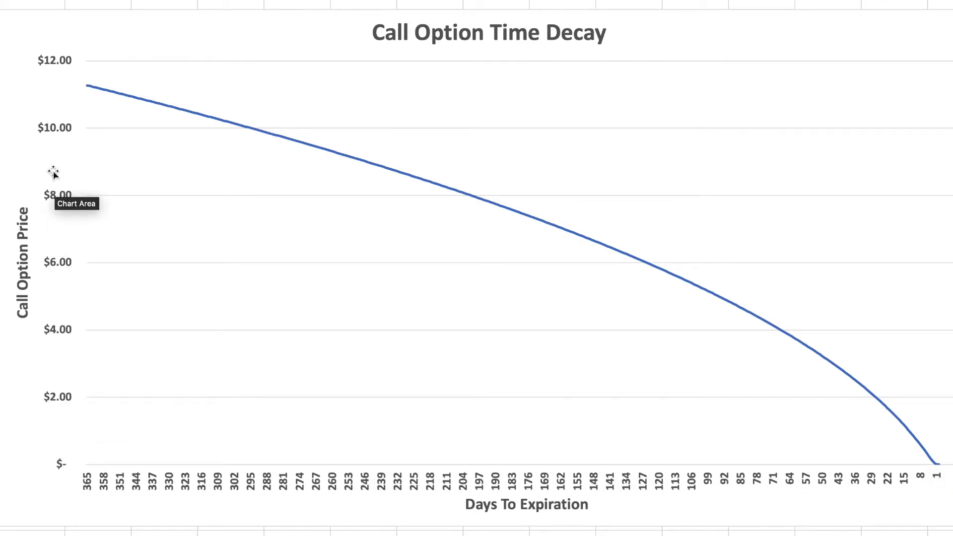
{"action": "mouse_move", "coordinate": [52, 171]}
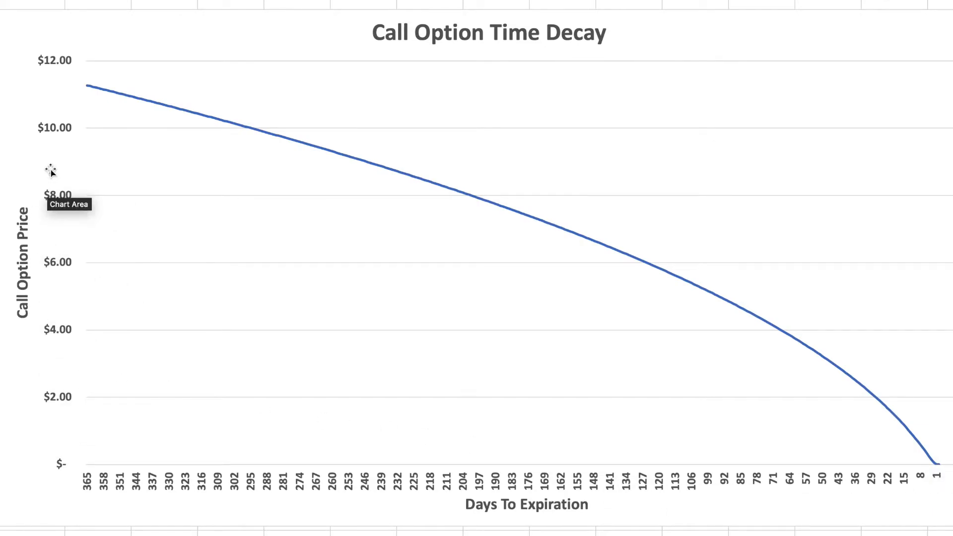
{"action": "mouse_move", "coordinate": [256, 480]}
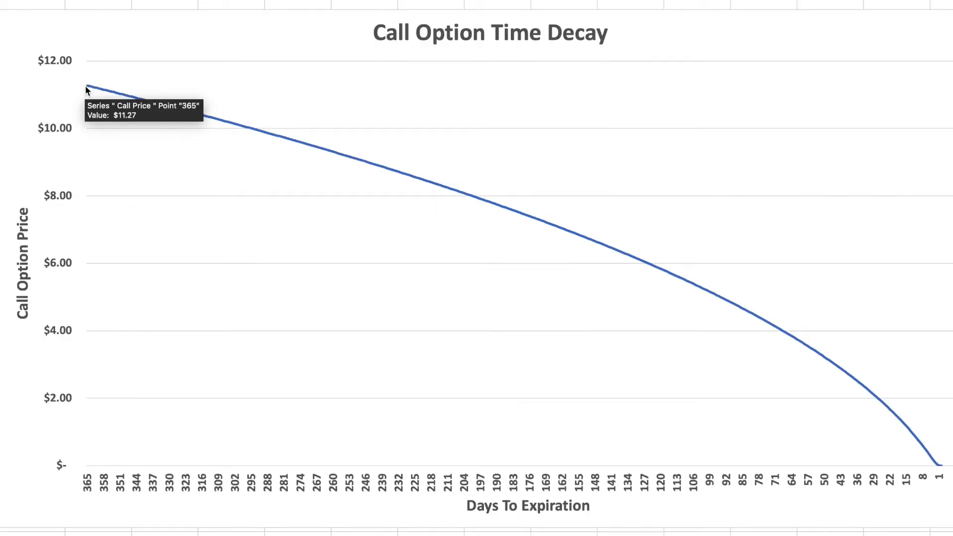
{"action": "mouse_move", "coordinate": [360, 148]}
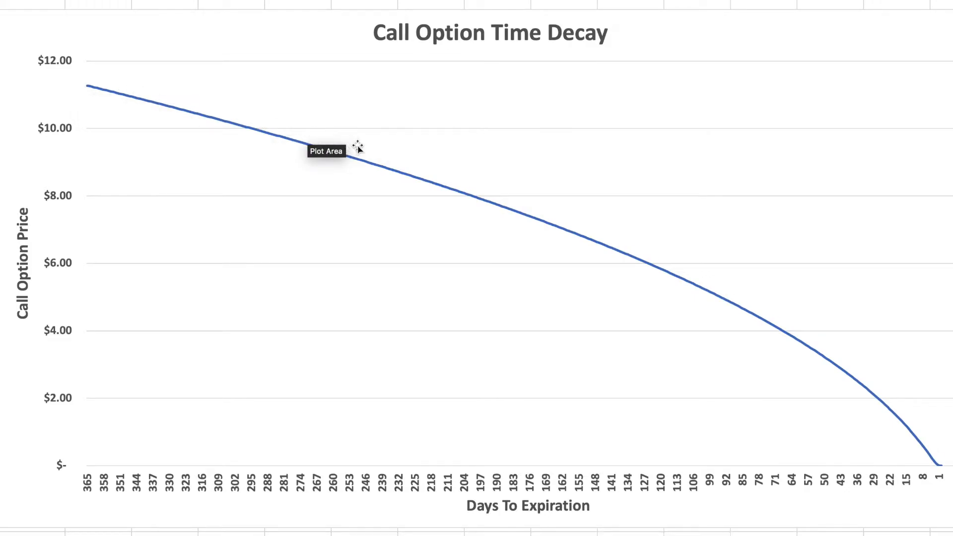
{"action": "mouse_move", "coordinate": [255, 105]}
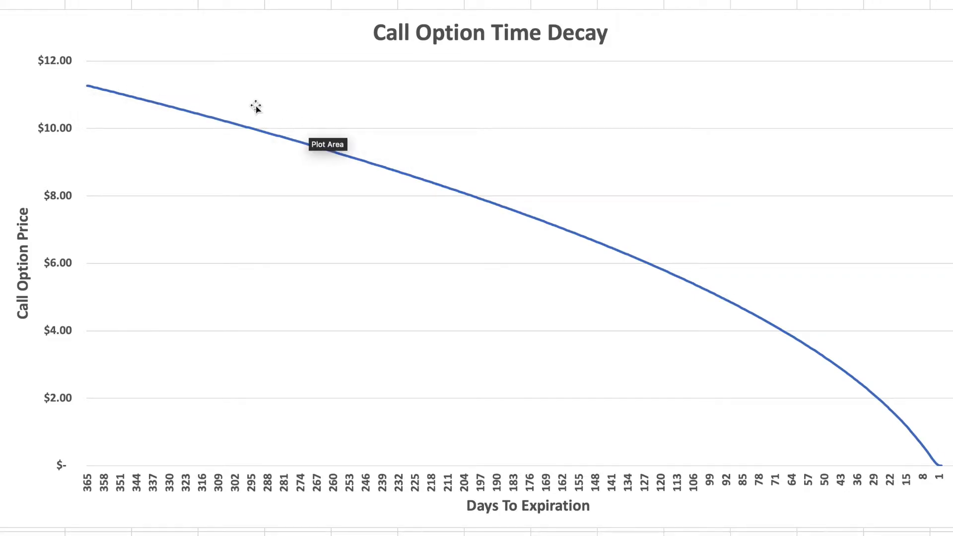
{"action": "mouse_move", "coordinate": [446, 175]}
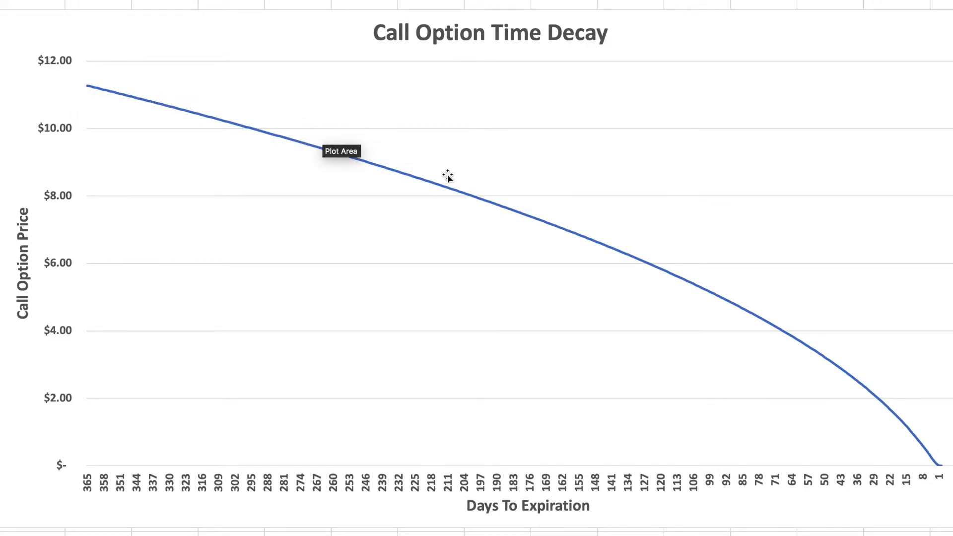
{"action": "mouse_move", "coordinate": [633, 227]}
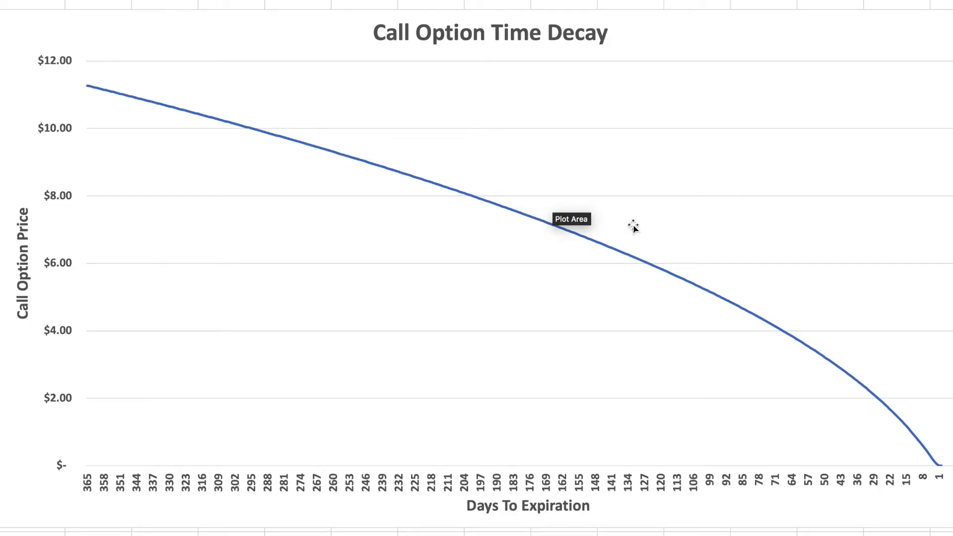
{"action": "mouse_move", "coordinate": [734, 290]}
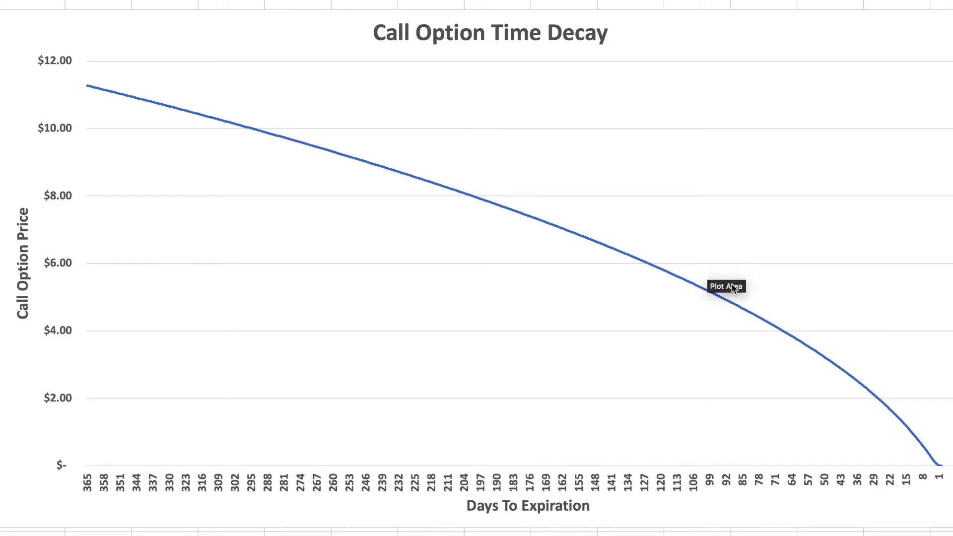
{"action": "mouse_move", "coordinate": [904, 470]}
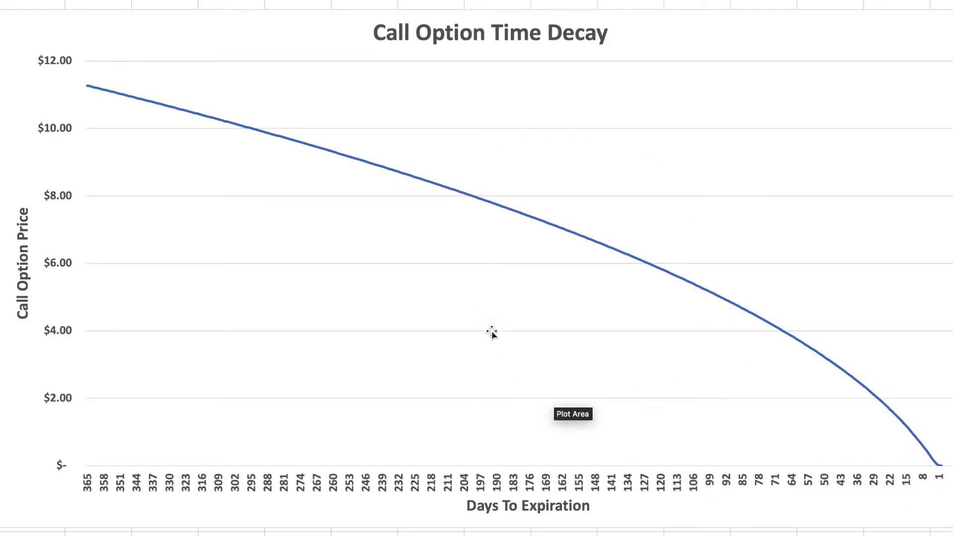
{"action": "mouse_move", "coordinate": [533, 306]}
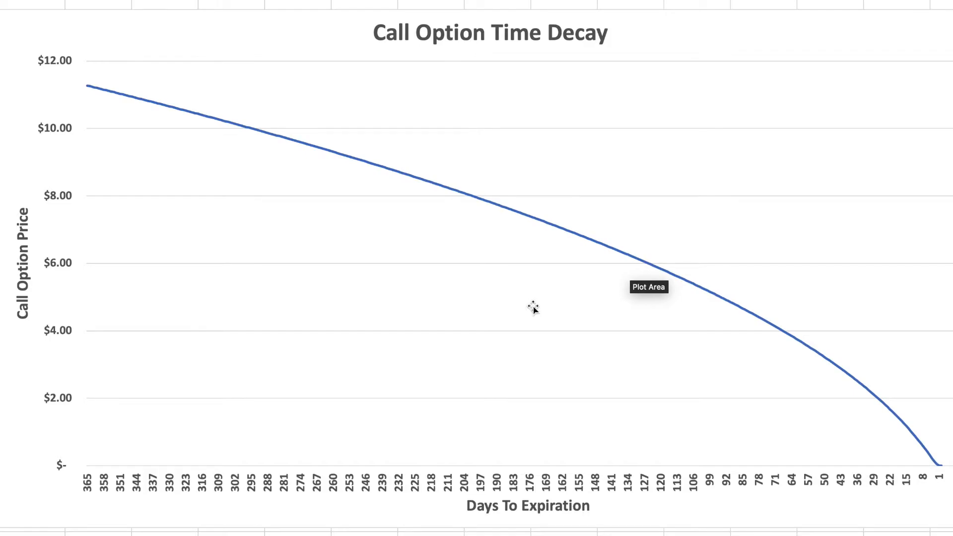
{"action": "mouse_move", "coordinate": [525, 302]}
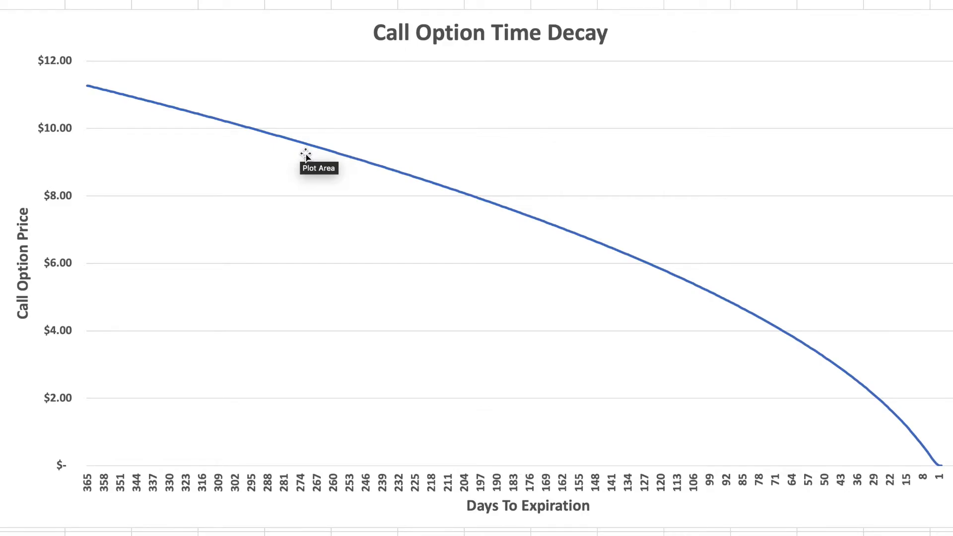
{"action": "mouse_move", "coordinate": [842, 344]}
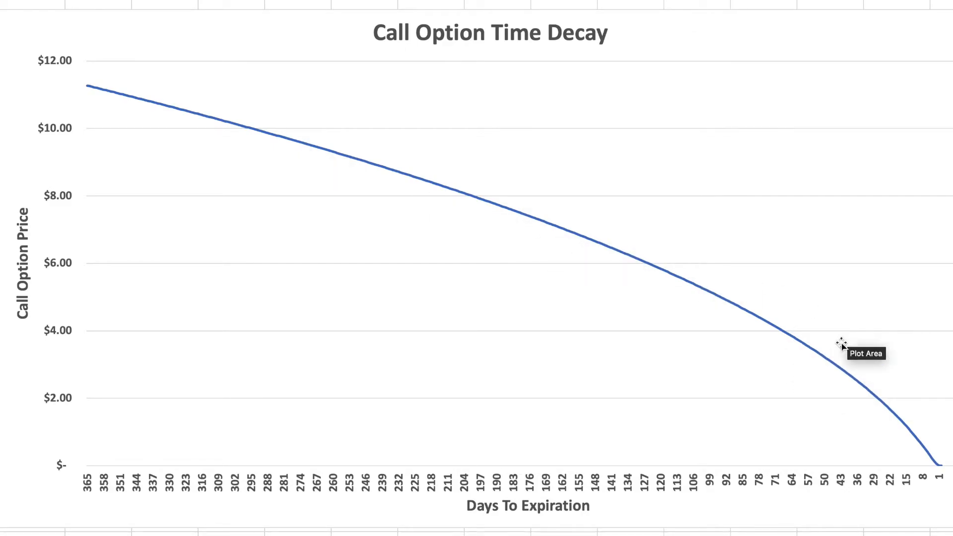
{"action": "mouse_move", "coordinate": [799, 364]}
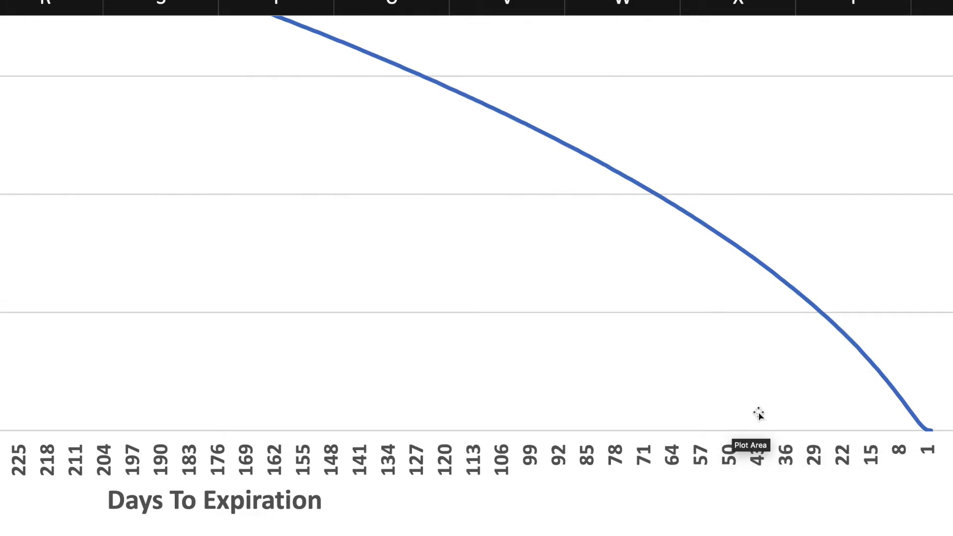
{"action": "mouse_move", "coordinate": [750, 261]}
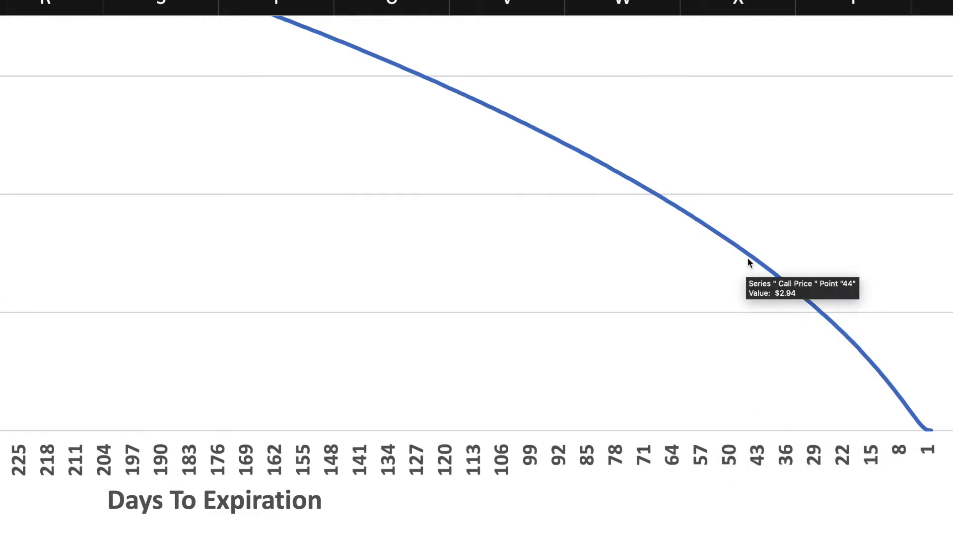
{"action": "mouse_move", "coordinate": [785, 349]}
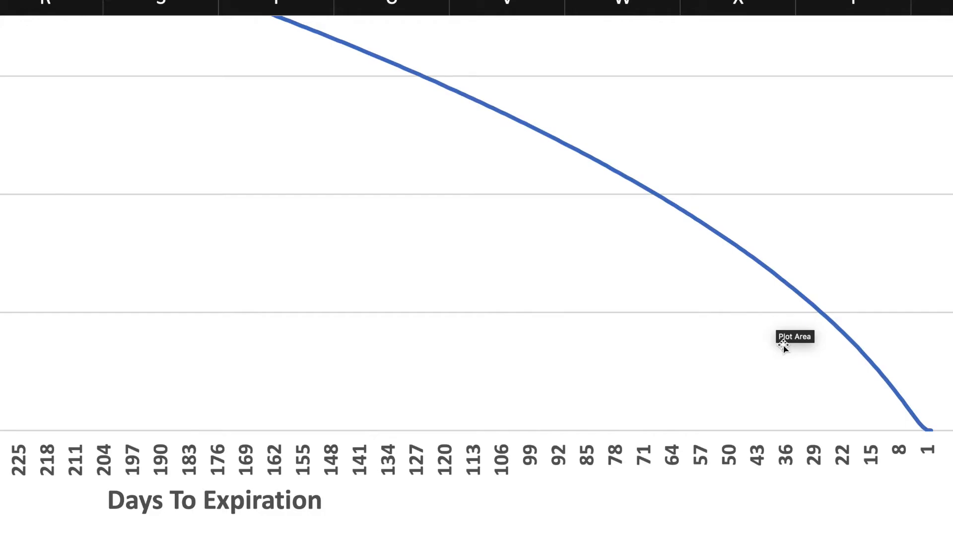
{"action": "mouse_move", "coordinate": [760, 289]}
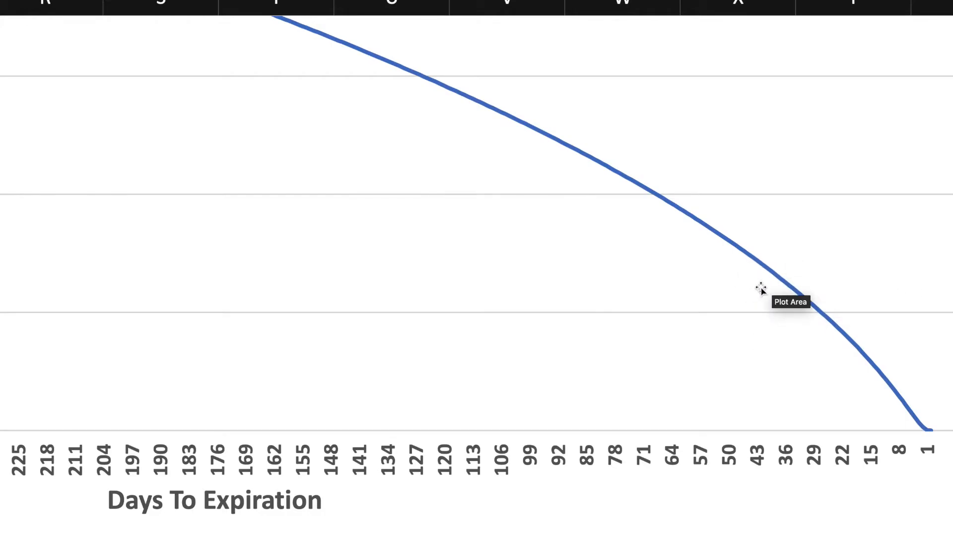
{"action": "mouse_move", "coordinate": [741, 271]}
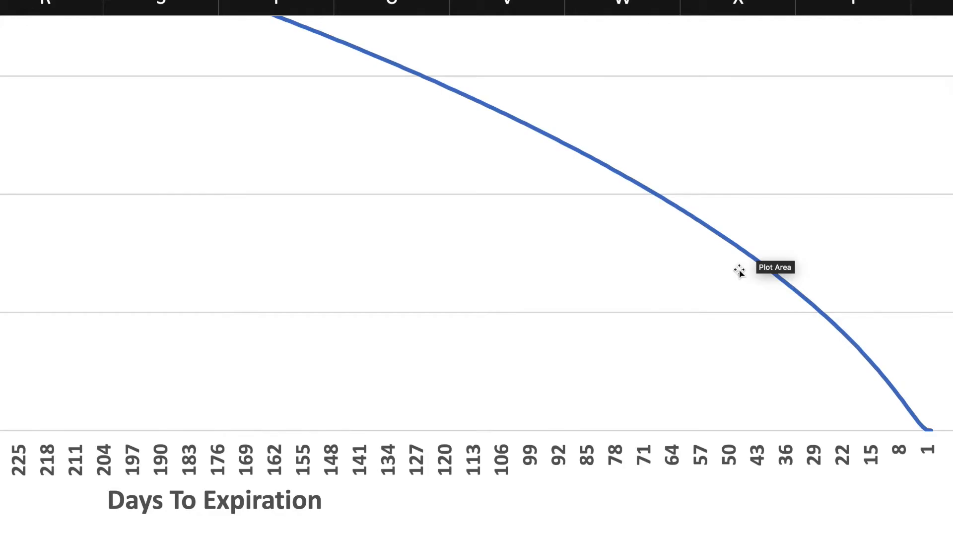
{"action": "mouse_move", "coordinate": [826, 372]}
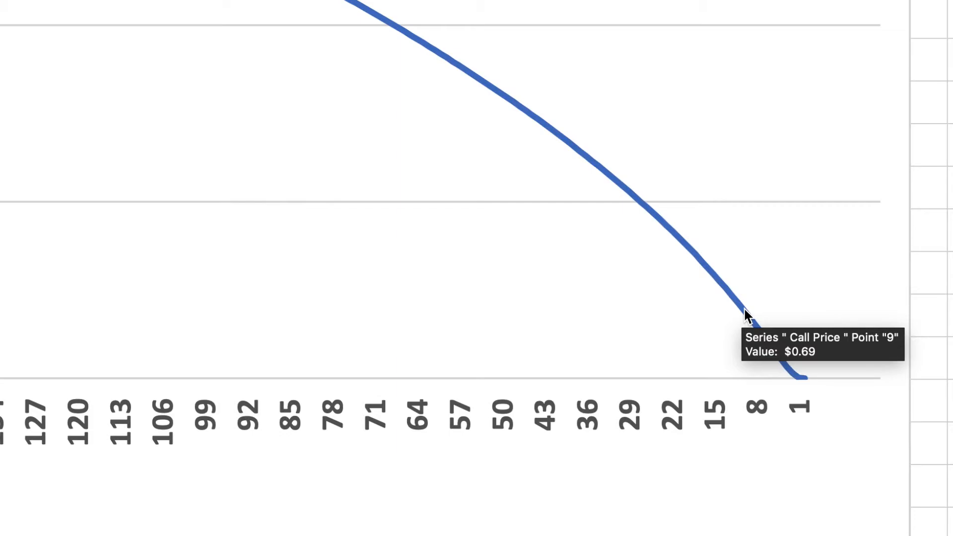
{"action": "mouse_move", "coordinate": [561, 143]}
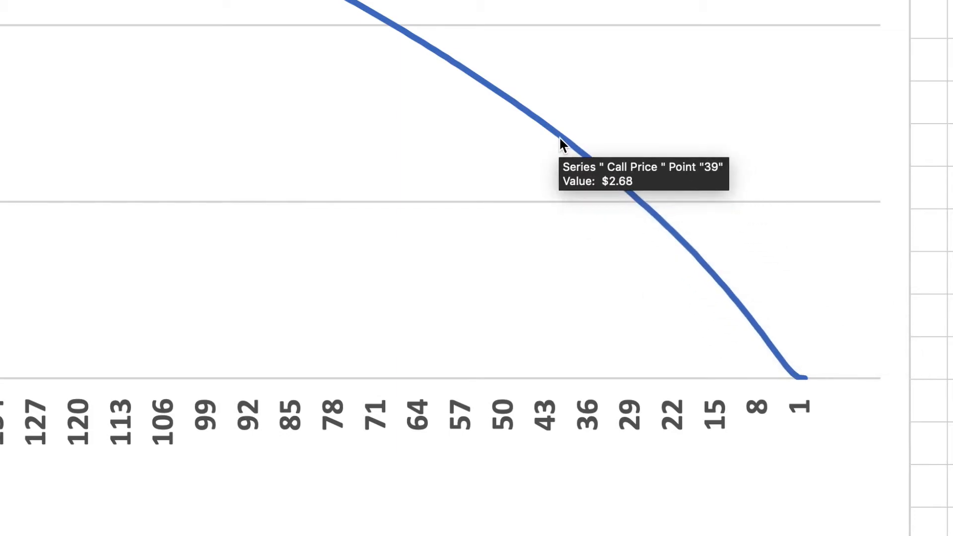
{"action": "mouse_move", "coordinate": [537, 124]}
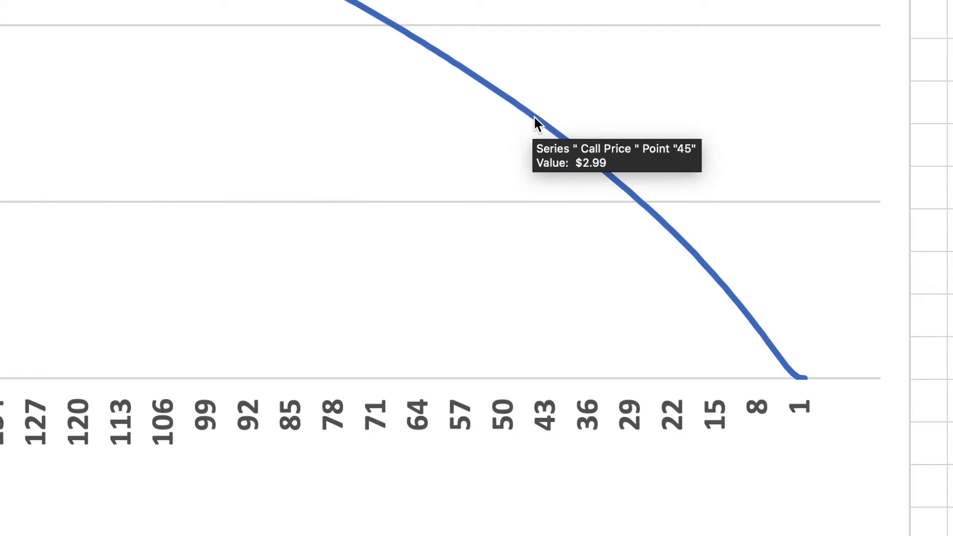
{"action": "mouse_move", "coordinate": [568, 135]}
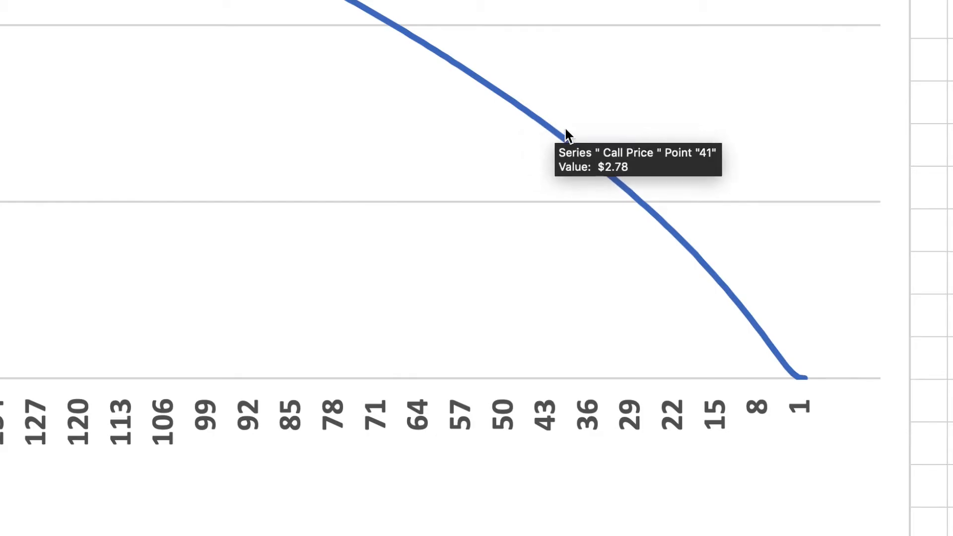
{"action": "mouse_move", "coordinate": [702, 268]}
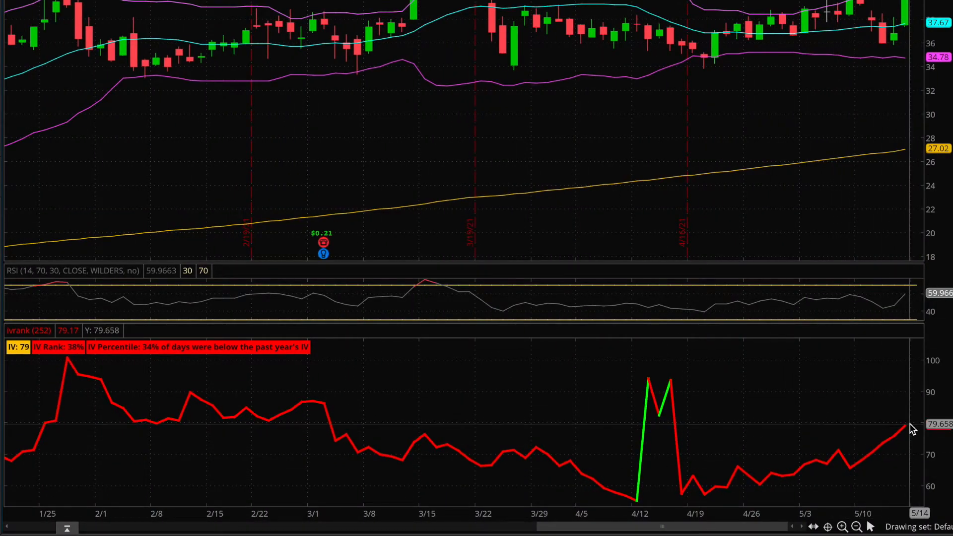
{"action": "mouse_move", "coordinate": [58, 361]}
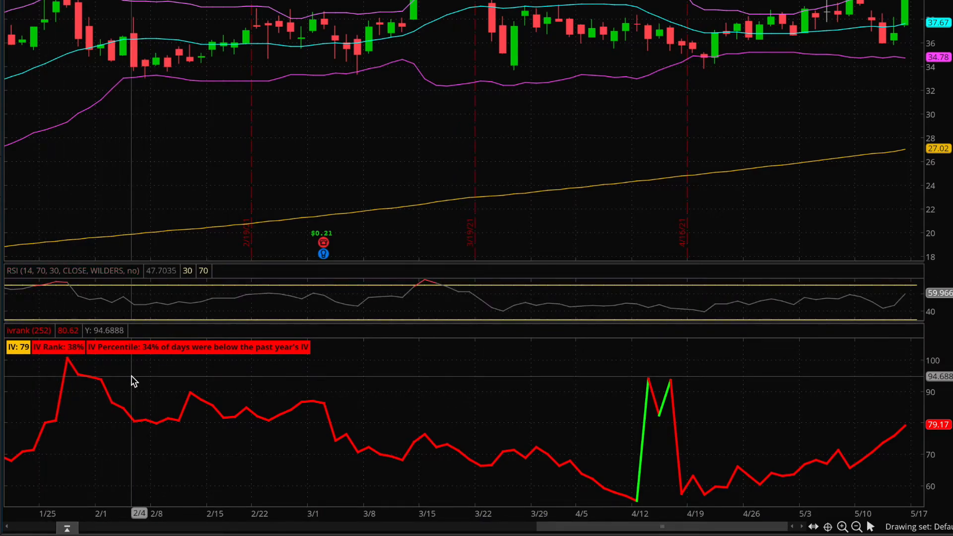
{"action": "mouse_move", "coordinate": [65, 337]}
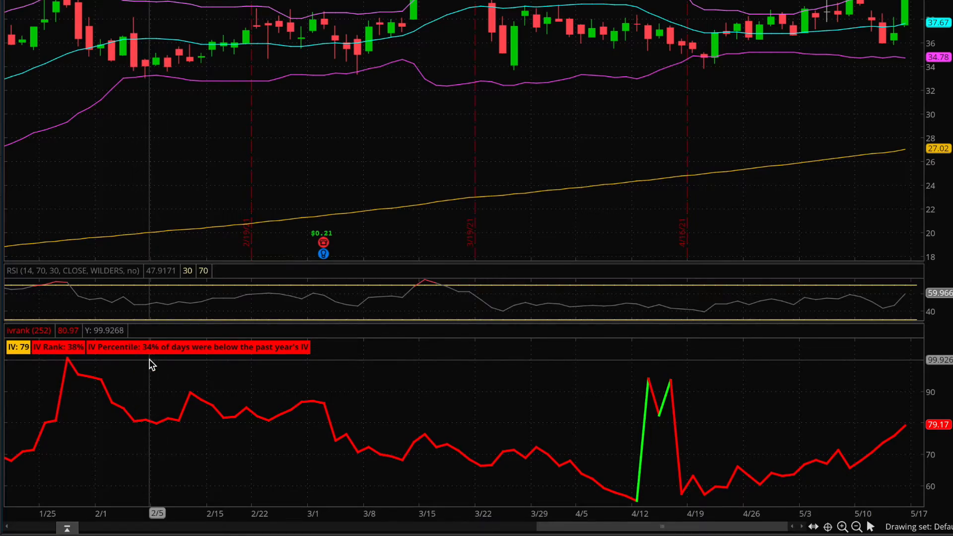
{"action": "mouse_move", "coordinate": [125, 352]}
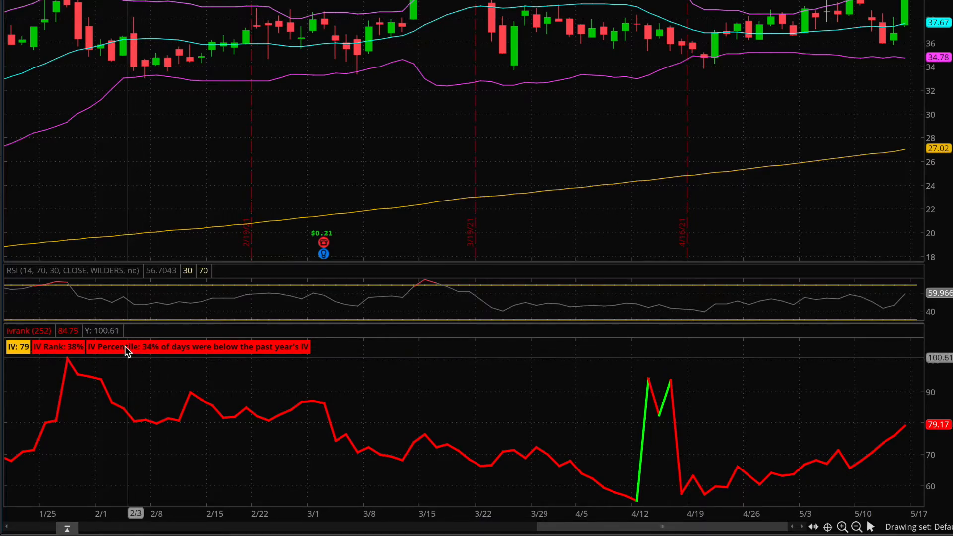
{"action": "mouse_move", "coordinate": [157, 367]}
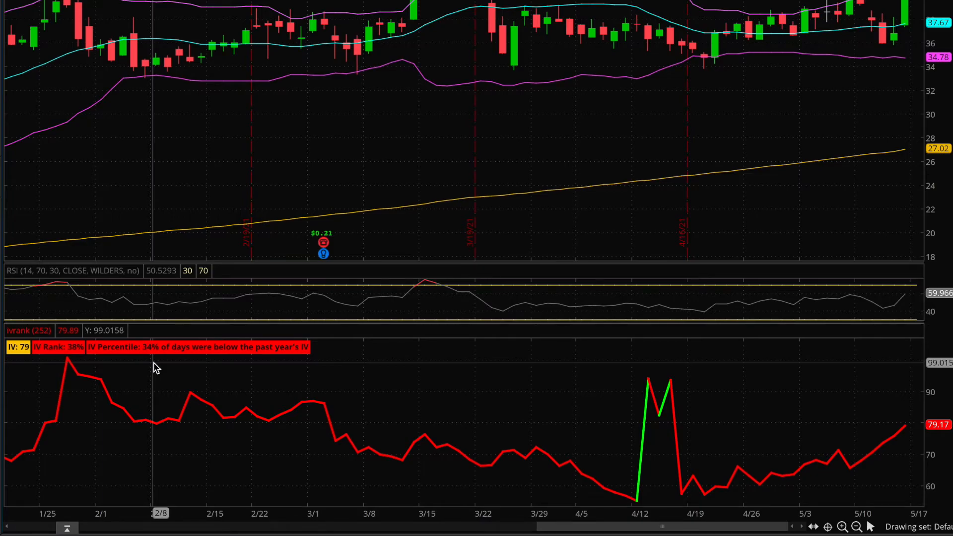
{"action": "mouse_move", "coordinate": [704, 511]}
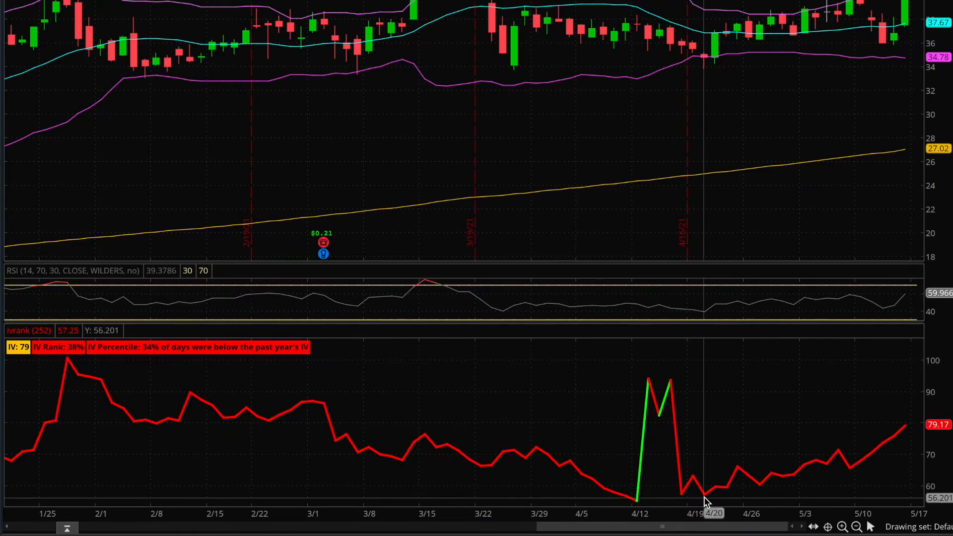
{"action": "mouse_move", "coordinate": [910, 430]}
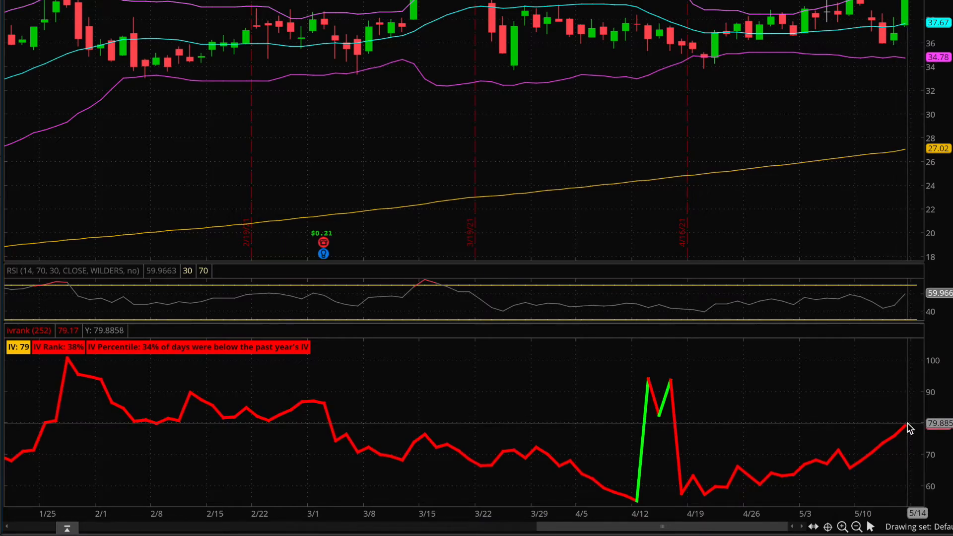
{"action": "mouse_move", "coordinate": [900, 427]}
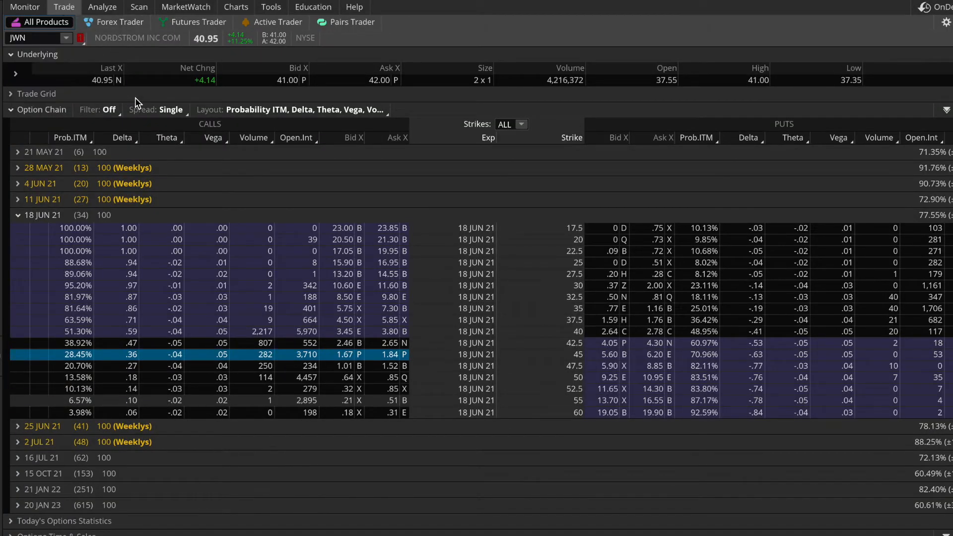
{"action": "mouse_move", "coordinate": [125, 323]}
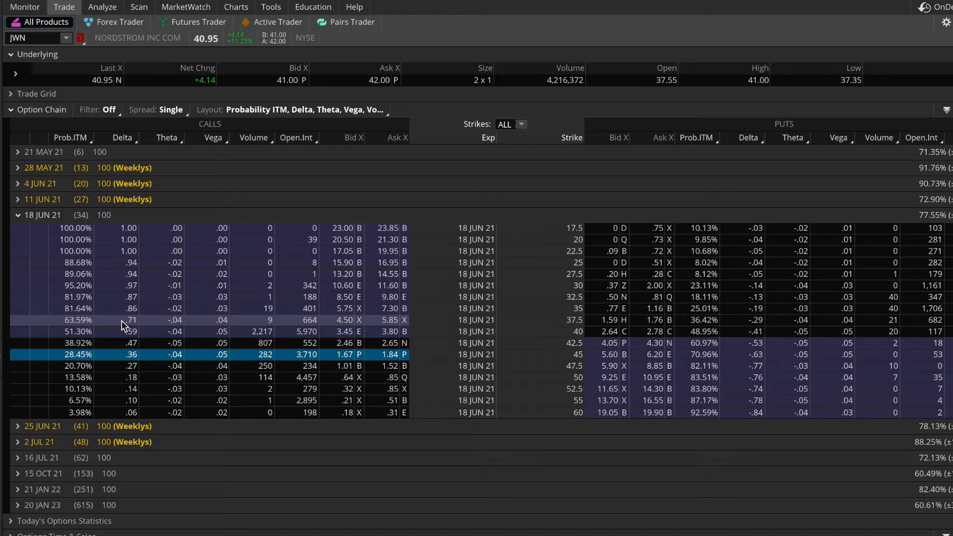
{"action": "mouse_move", "coordinate": [71, 203]}
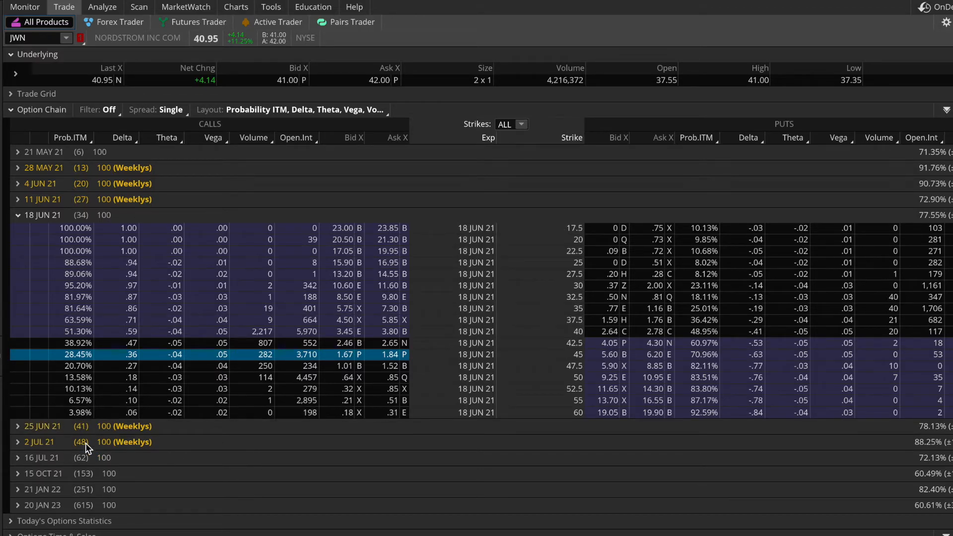
{"action": "mouse_move", "coordinate": [130, 446]}
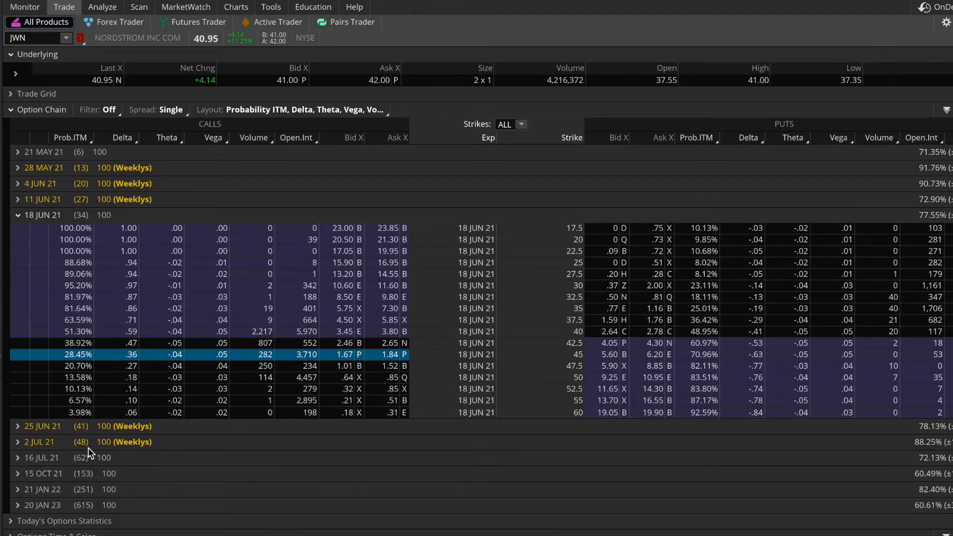
- Expand the 25 JUN 21 weekly expiration in the JWN option chain
{"action": "left_click", "coordinate": [17, 427]}
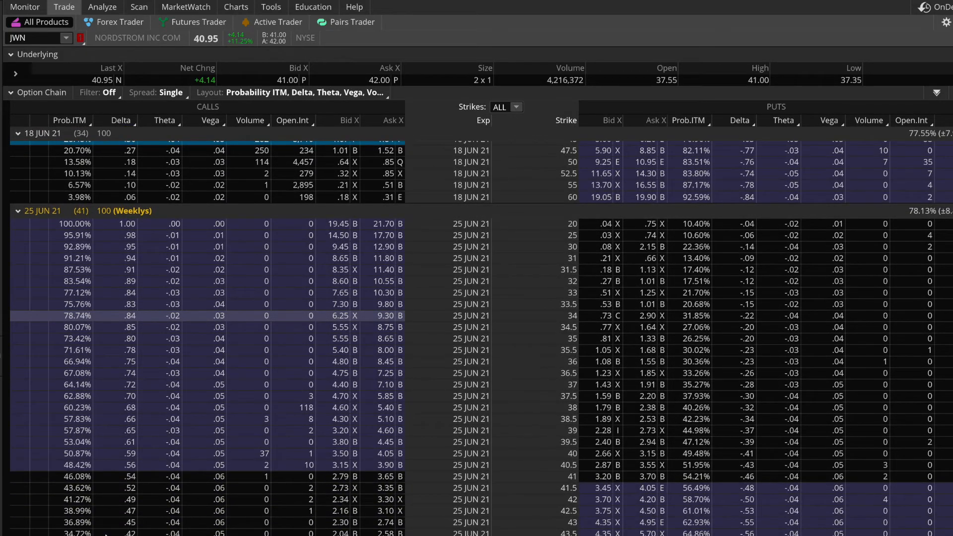
- Scroll the 25 JUN 21 strikes down to the 41 through 55 range
{"action": "scroll", "scroll_direction": "down", "scroll_amount": 3}
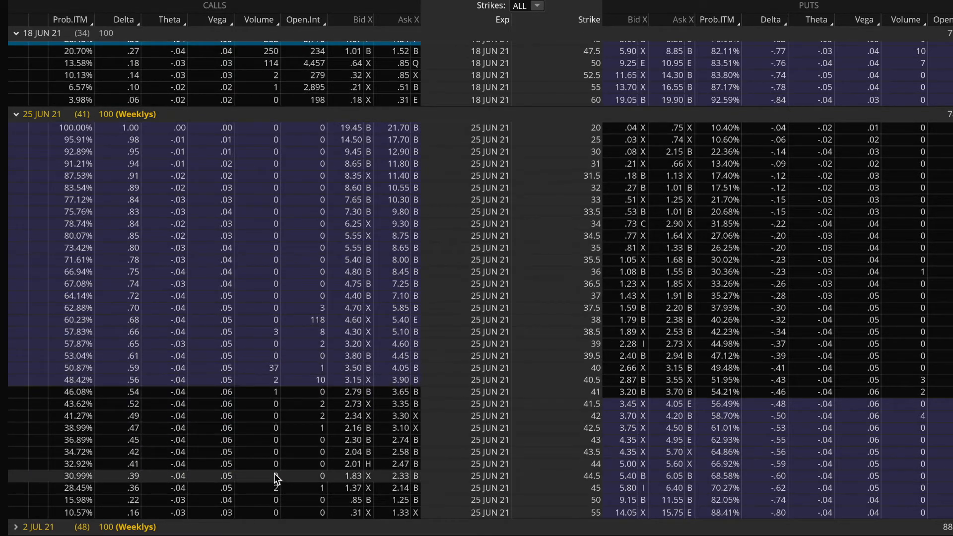
{"action": "mouse_move", "coordinate": [322, 355]}
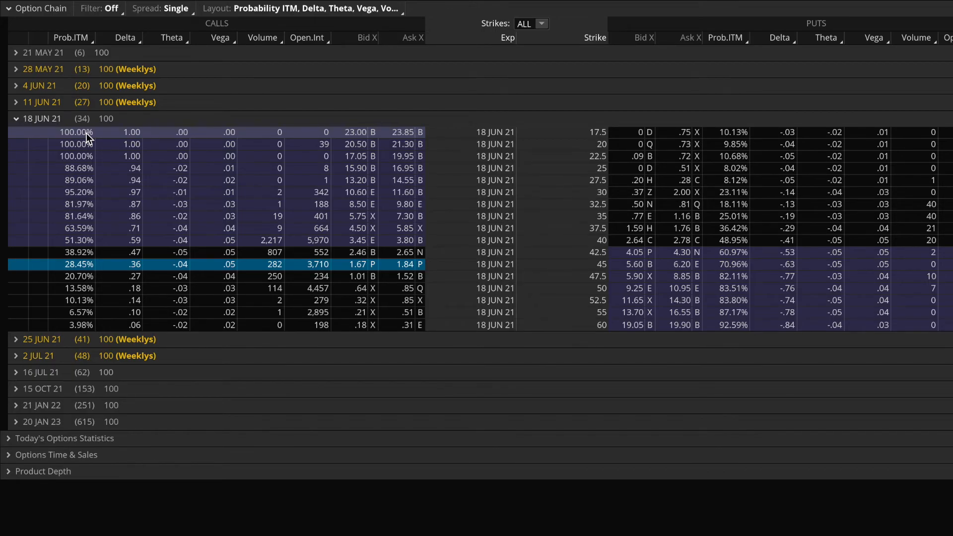
{"action": "mouse_move", "coordinate": [39, 127]}
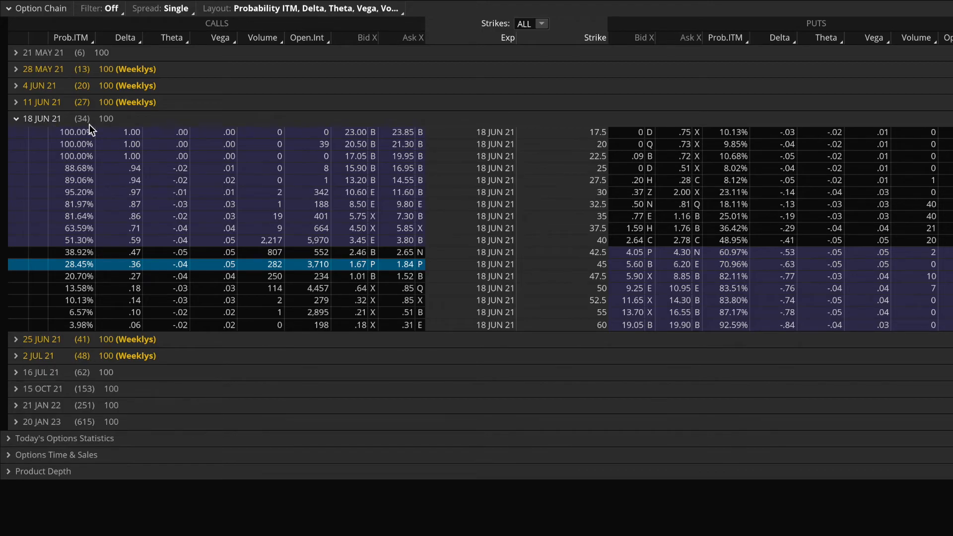
{"action": "mouse_move", "coordinate": [41, 384]}
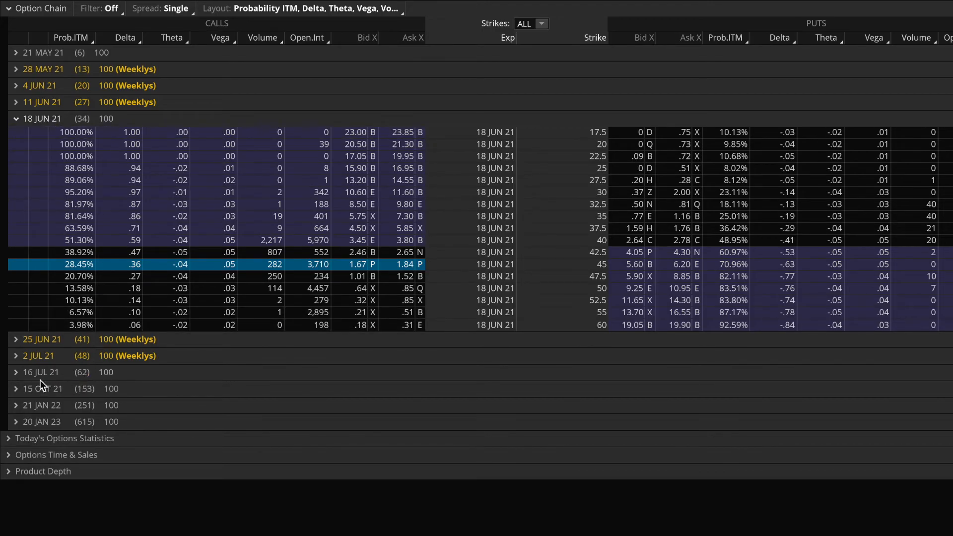
{"action": "mouse_move", "coordinate": [52, 382]}
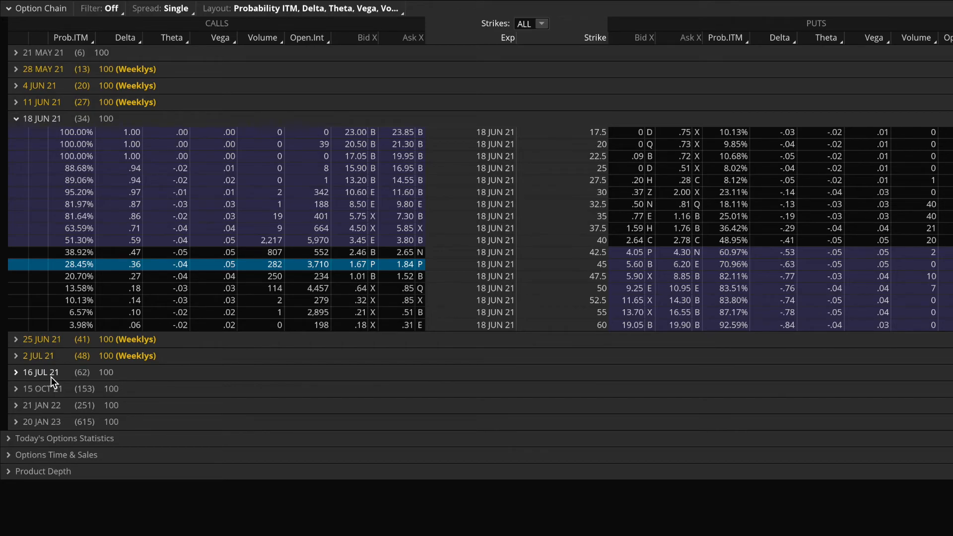
{"action": "mouse_move", "coordinate": [91, 382]}
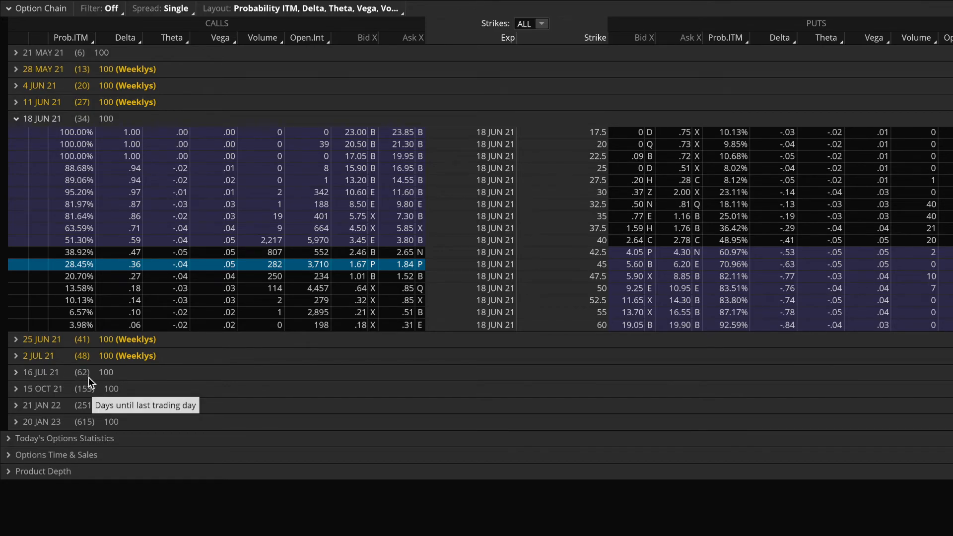
{"action": "mouse_move", "coordinate": [96, 381]}
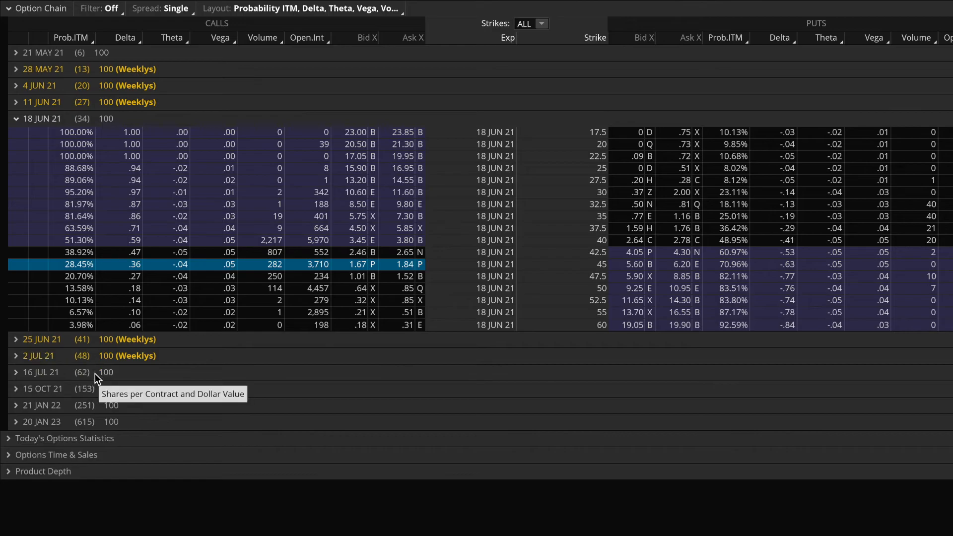
{"action": "mouse_move", "coordinate": [84, 392]}
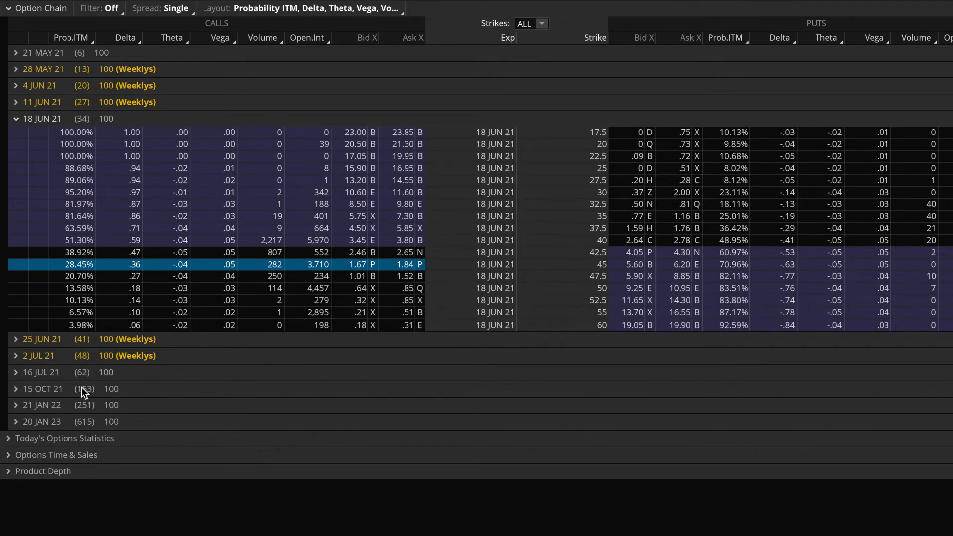
{"action": "mouse_move", "coordinate": [105, 297]}
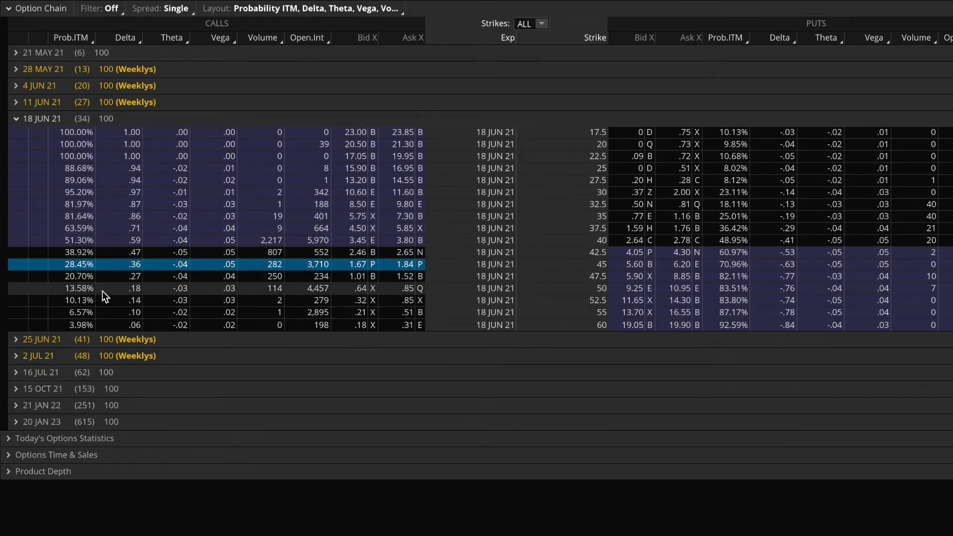
{"action": "mouse_move", "coordinate": [565, 270]}
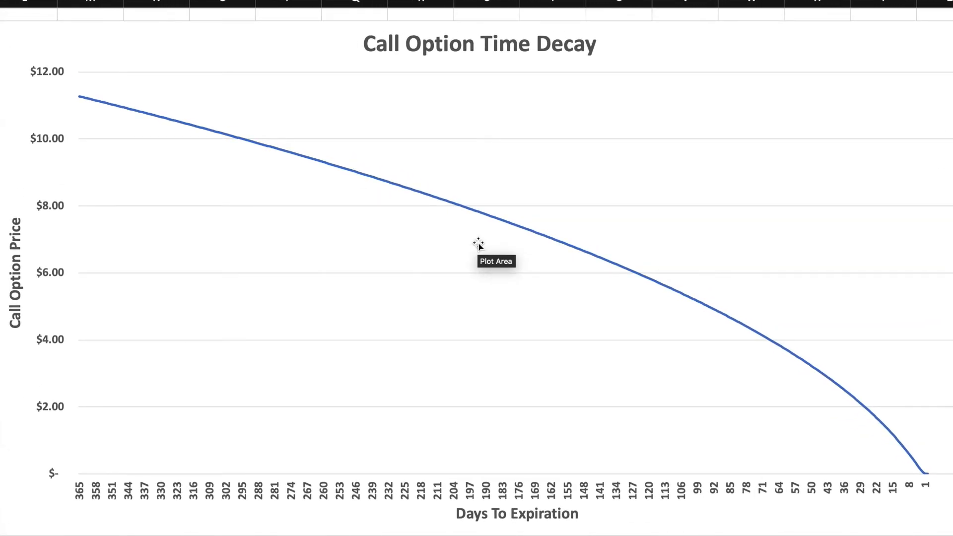
{"action": "mouse_move", "coordinate": [471, 217]}
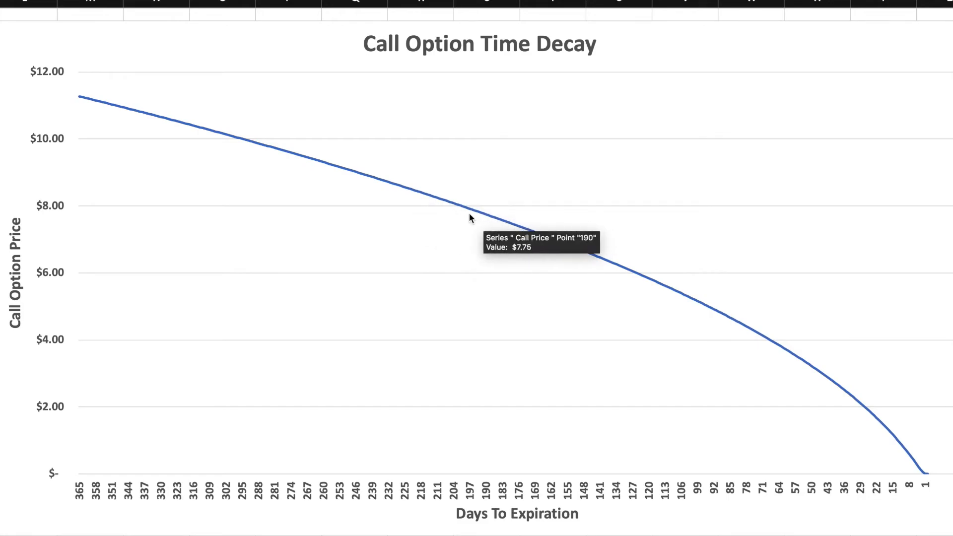
{"action": "mouse_move", "coordinate": [454, 215]}
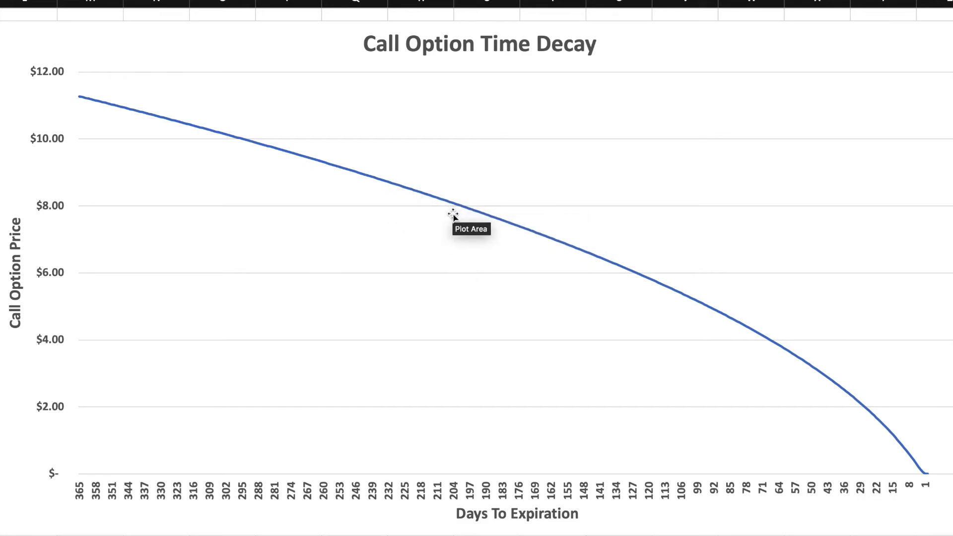
{"action": "mouse_move", "coordinate": [560, 241]}
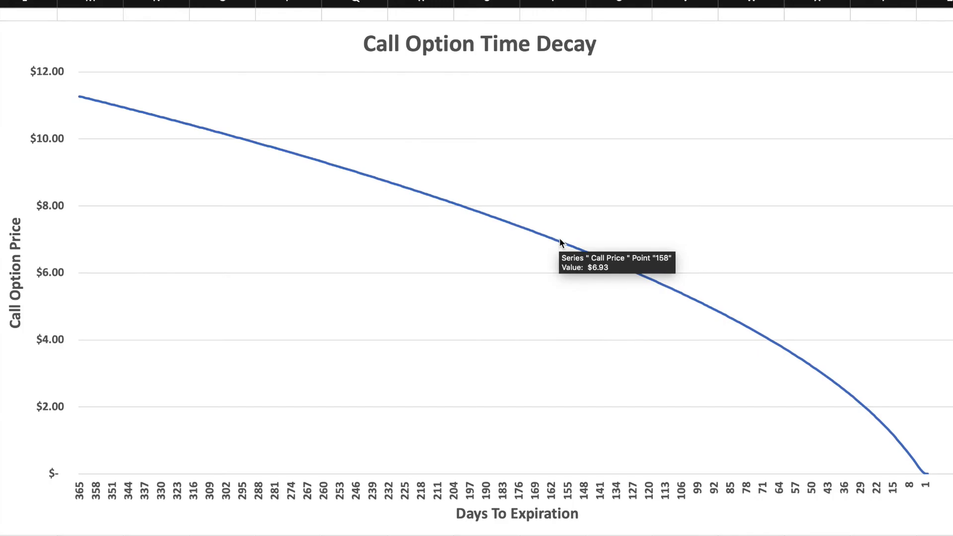
{"action": "mouse_move", "coordinate": [522, 285]}
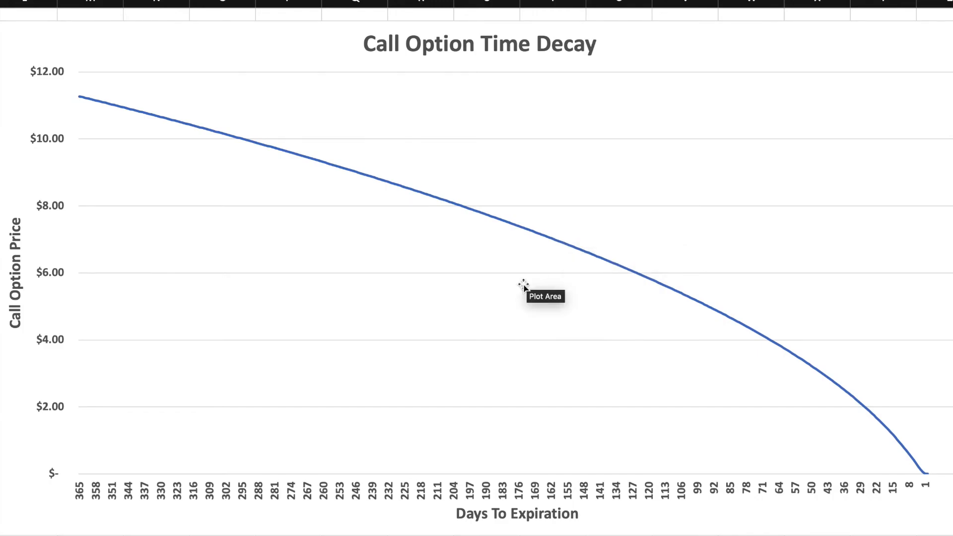
{"action": "mouse_move", "coordinate": [721, 315]}
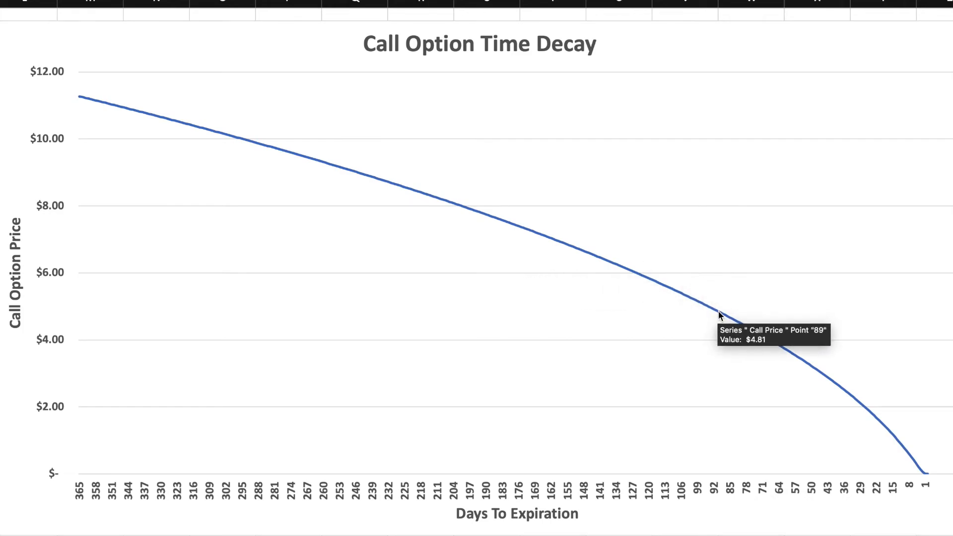
{"action": "mouse_move", "coordinate": [544, 260]}
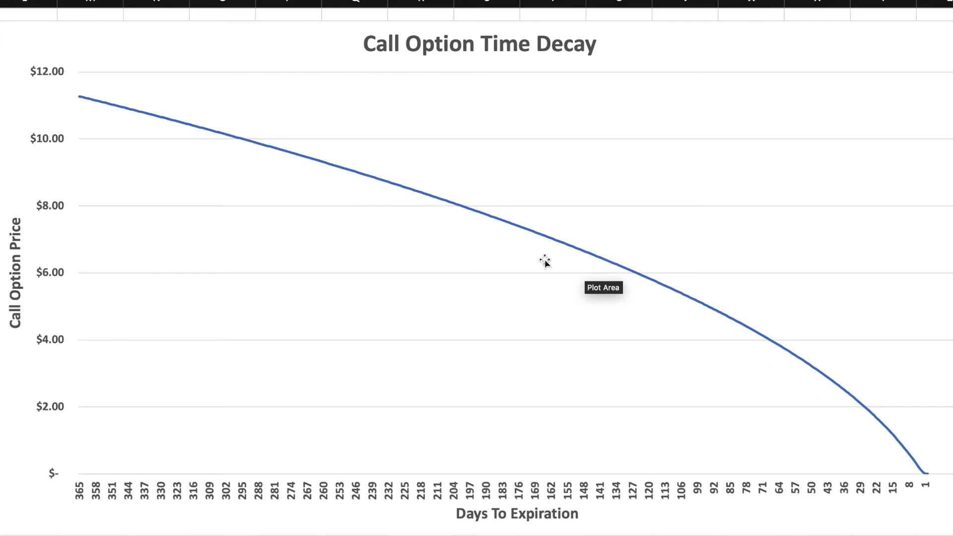
{"action": "mouse_move", "coordinate": [858, 425]}
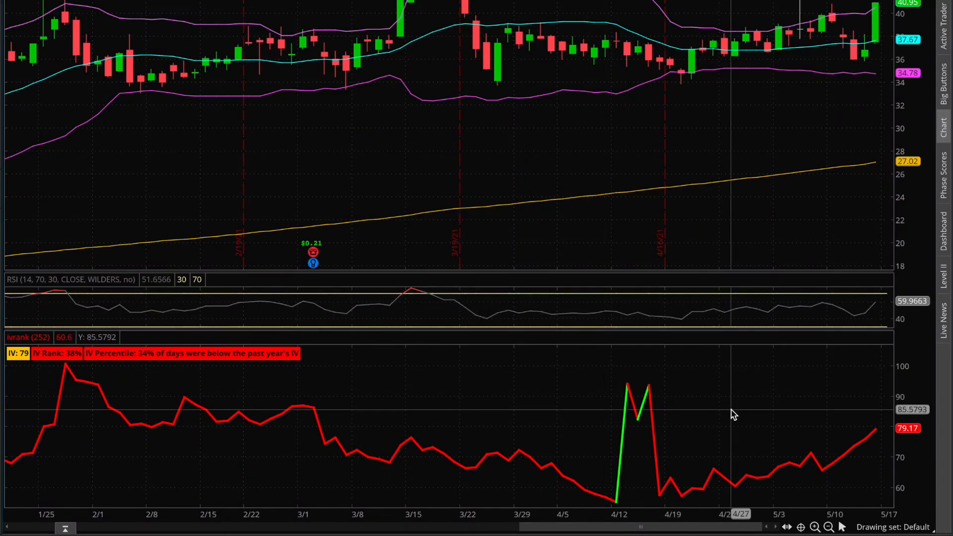
{"action": "mouse_move", "coordinate": [878, 439]}
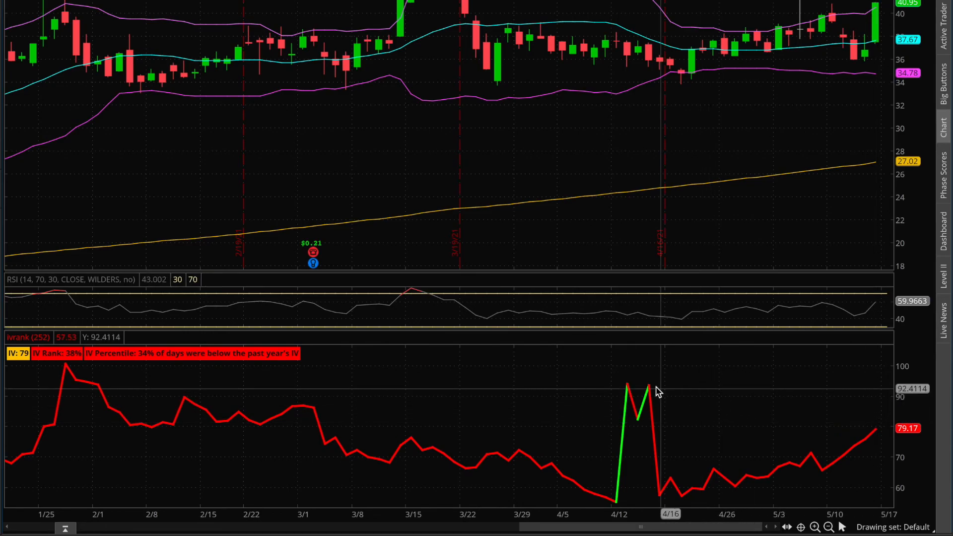
{"action": "mouse_move", "coordinate": [662, 498]}
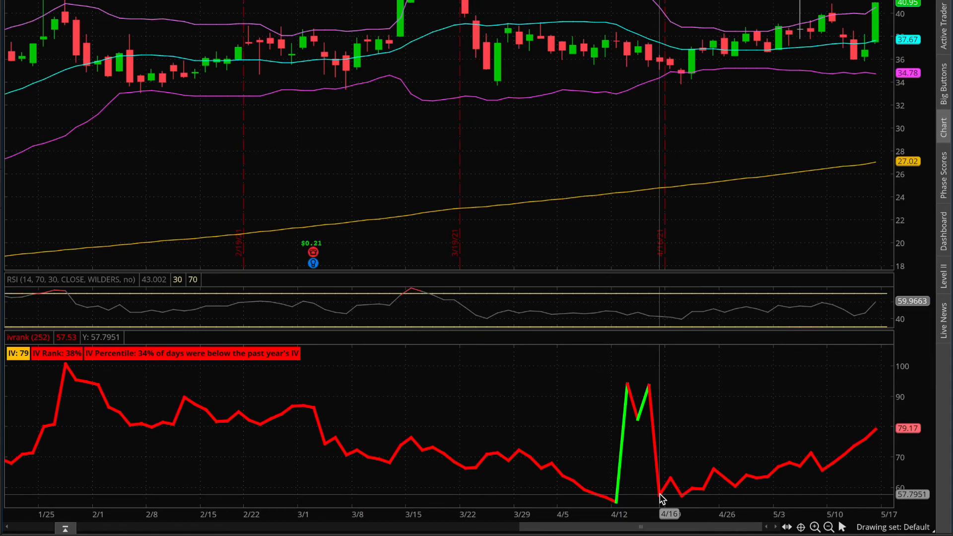
{"action": "mouse_move", "coordinate": [661, 504]}
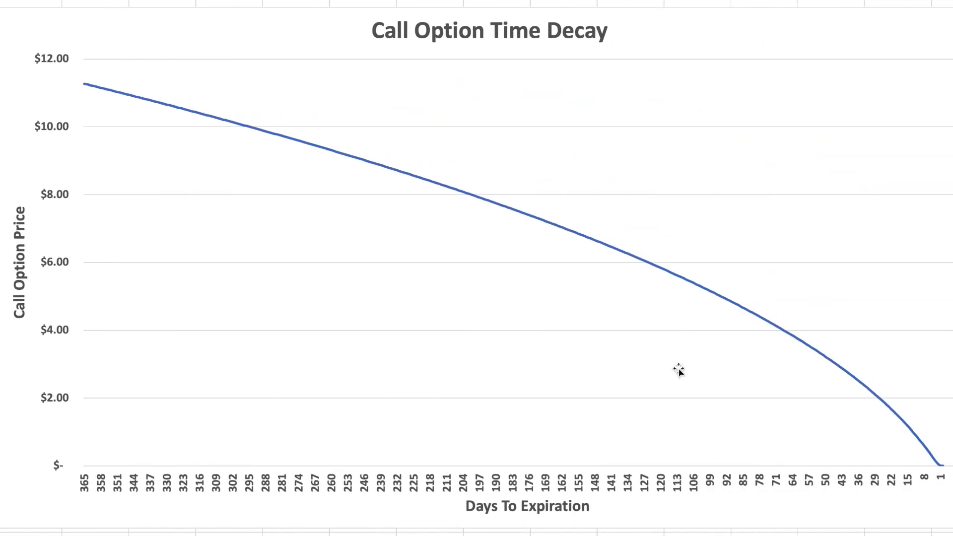
{"action": "mouse_move", "coordinate": [642, 269]}
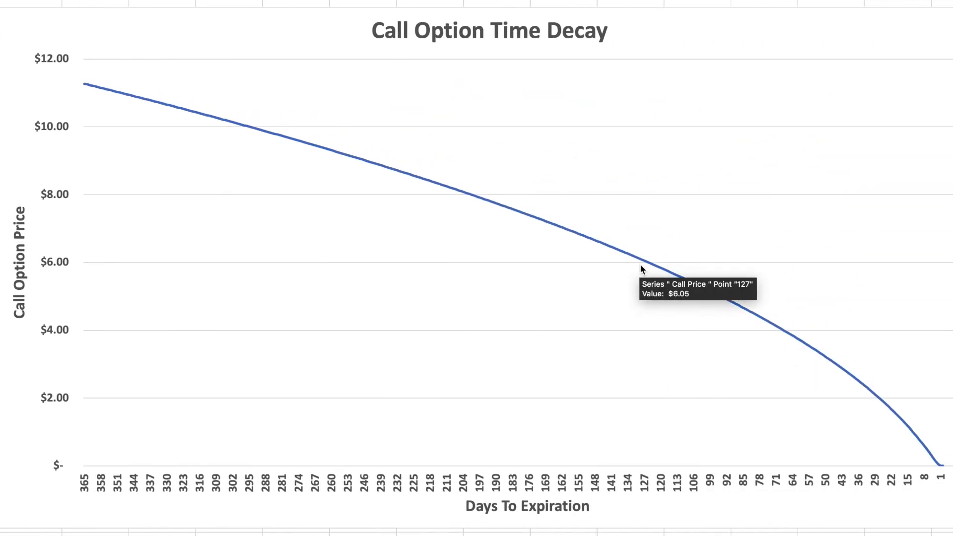